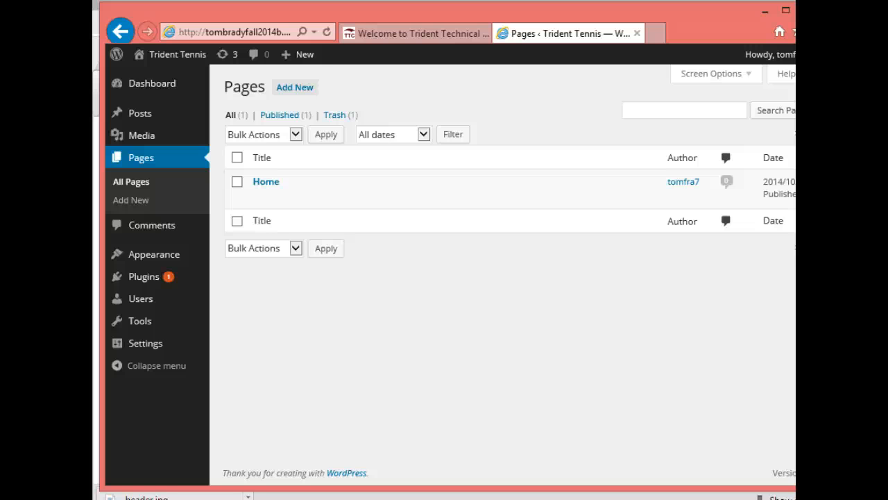
pyautogui.moveTo(266, 190)
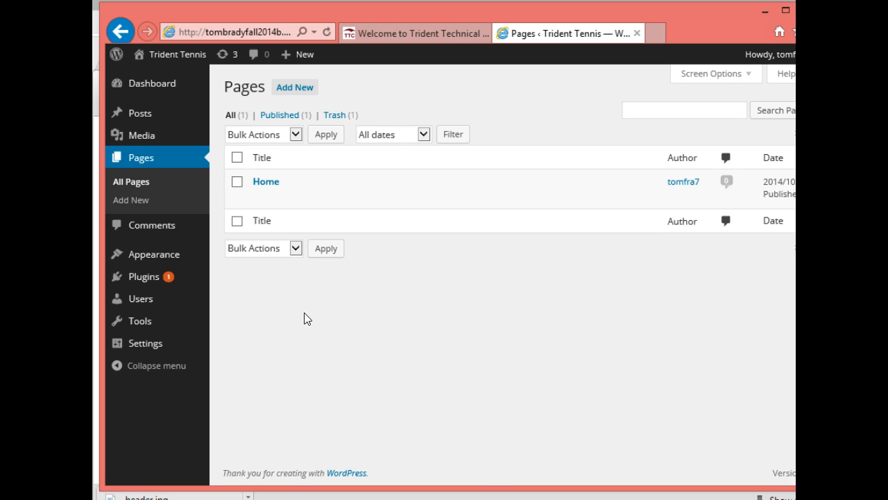
pyautogui.moveTo(154, 254)
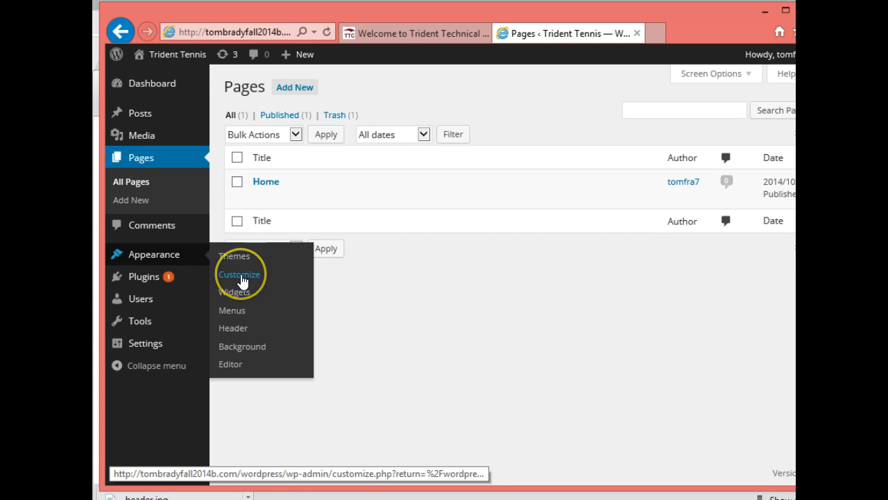
# Open Appearance > Customize for the Trident Tennis site from the admin sidebar
pyautogui.click(239, 273)
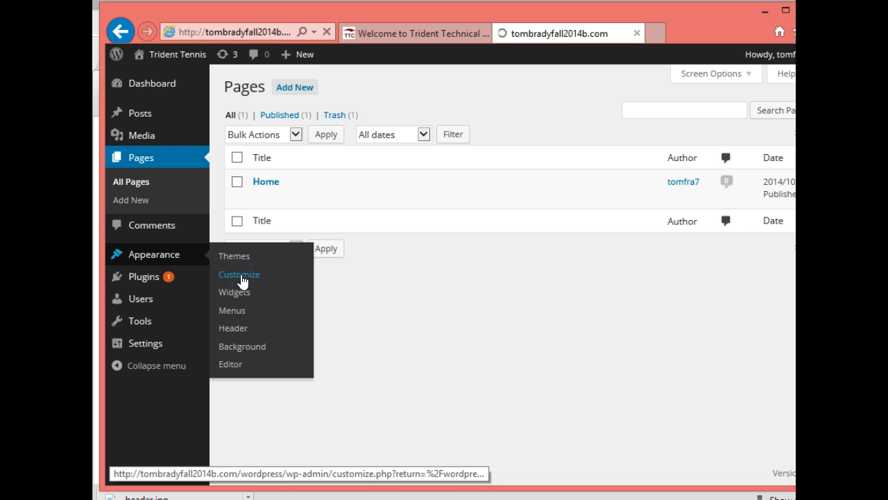
pyautogui.click(238, 274)
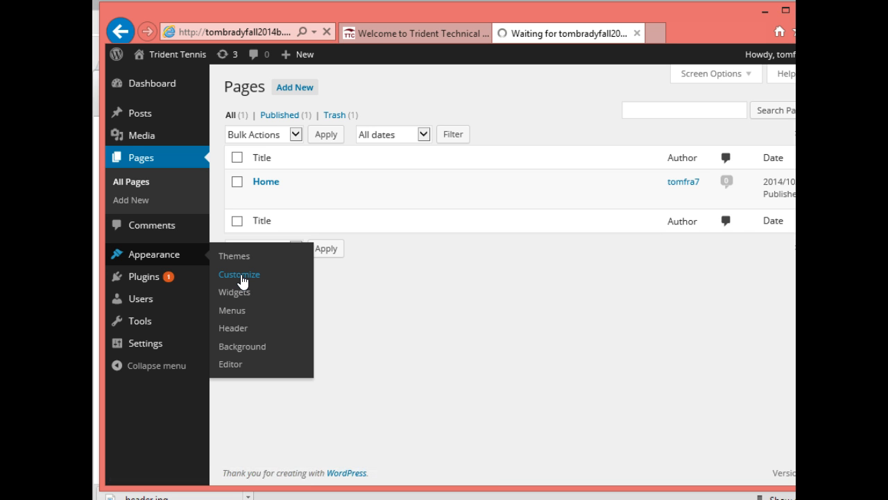
# Expand Header Image and select the recommended 960 × 250 size text
pyautogui.click(239, 274)
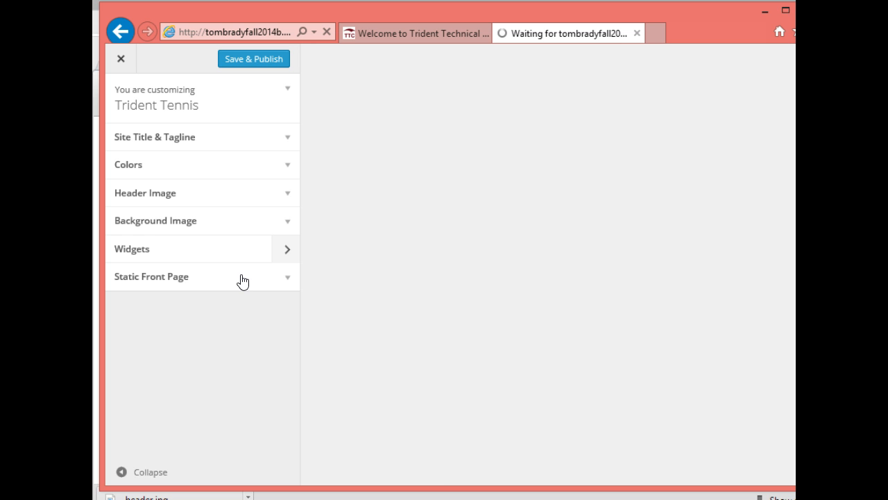
pyautogui.moveTo(161, 198)
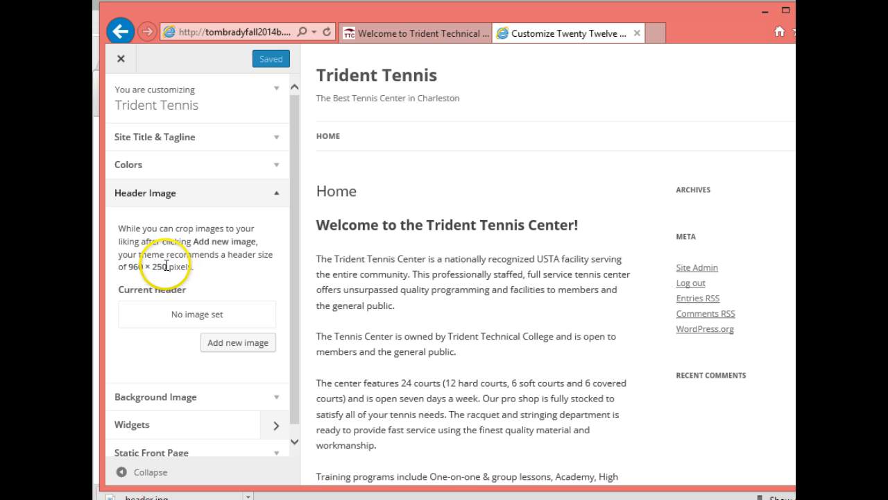
pyautogui.doubleClick(148, 267)
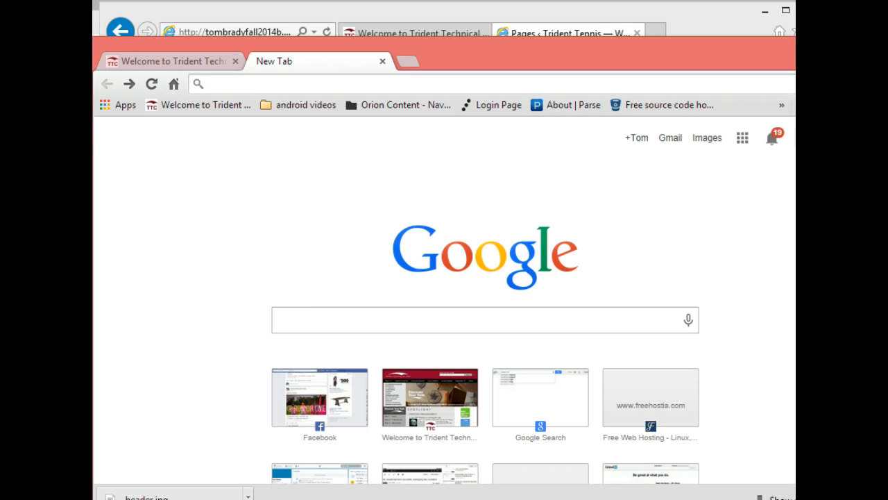
# Image-search Google for '960 x 250' and open the tennis corridor photo full-size
pyautogui.click(330, 320)
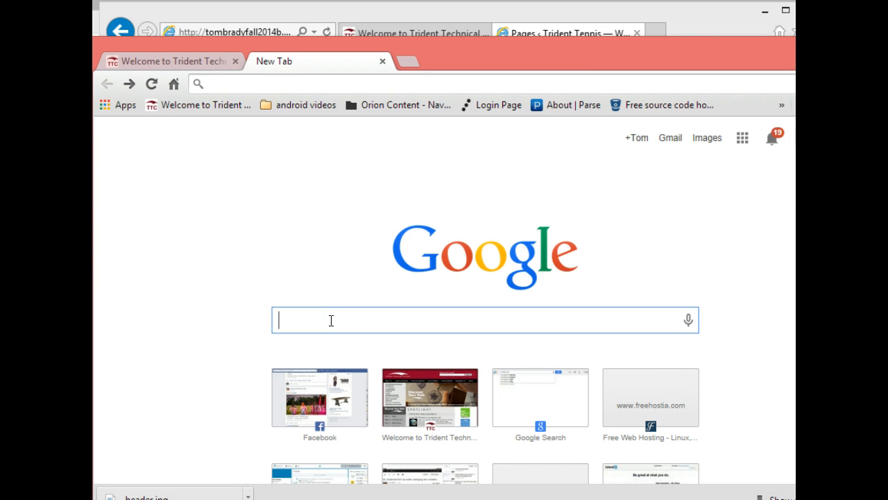
pyautogui.write('960 x 250 tennis')
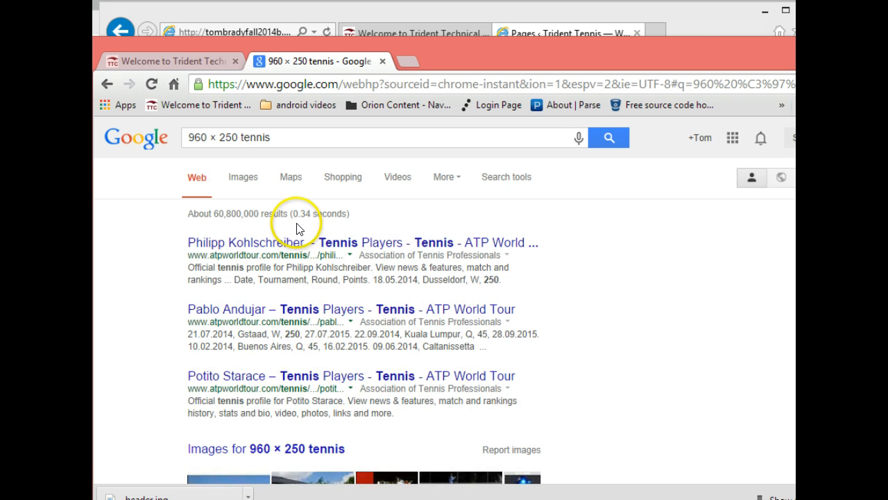
pyautogui.moveTo(243, 177)
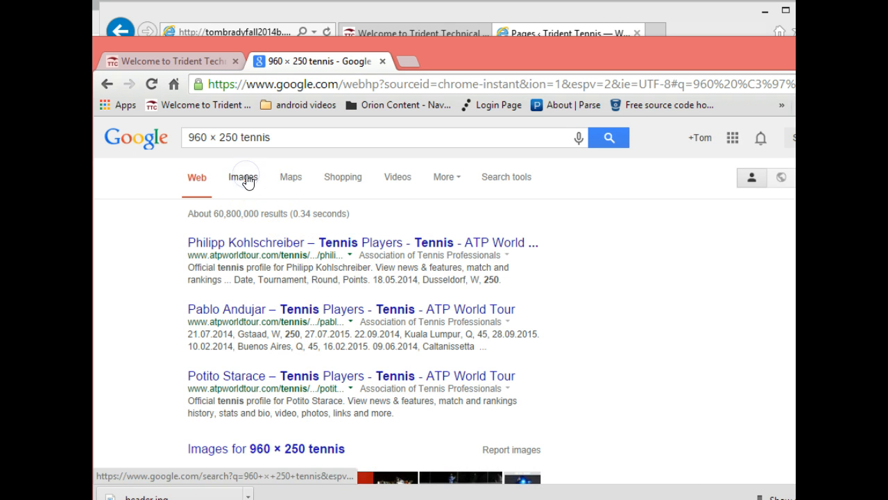
pyautogui.click(242, 177)
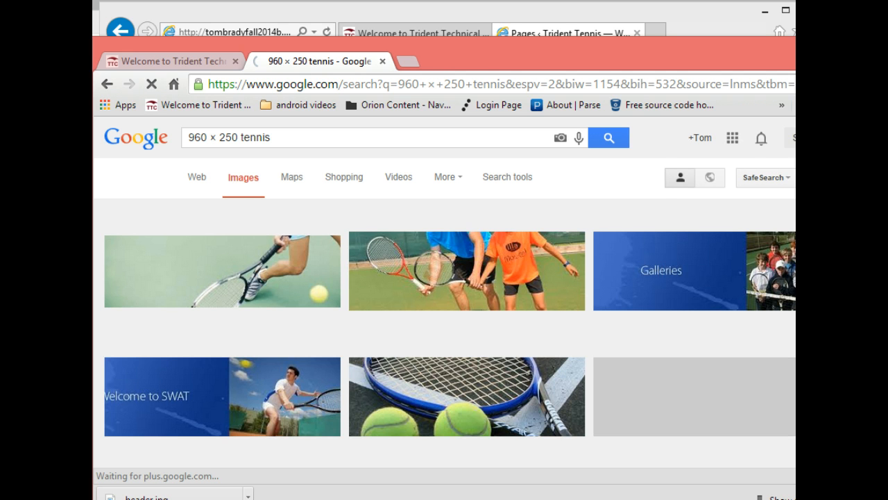
pyautogui.scroll(-3)
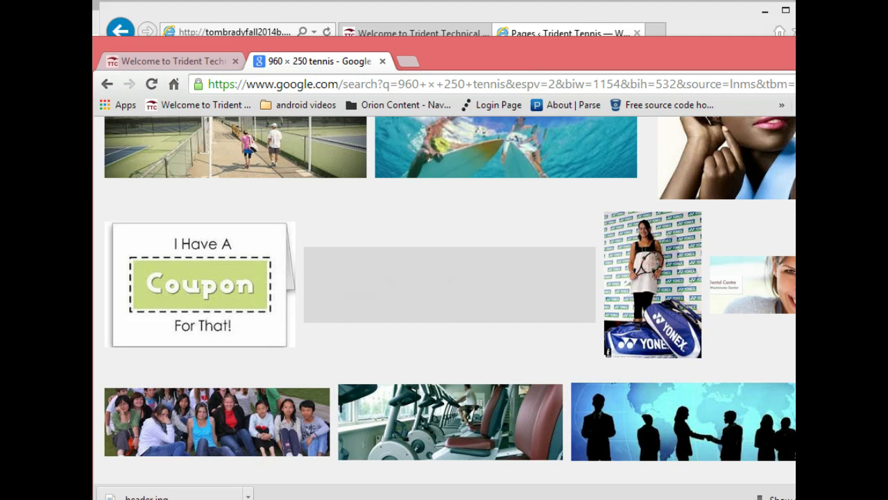
pyautogui.moveTo(299, 161)
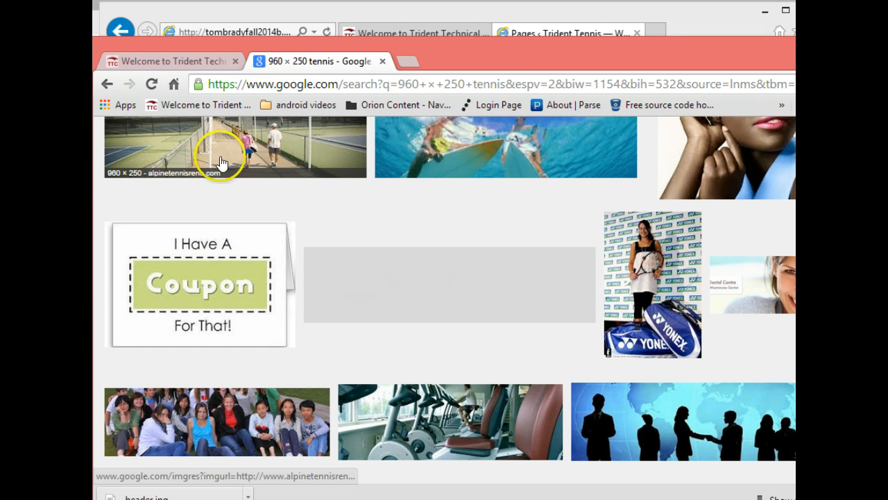
pyautogui.moveTo(304, 151)
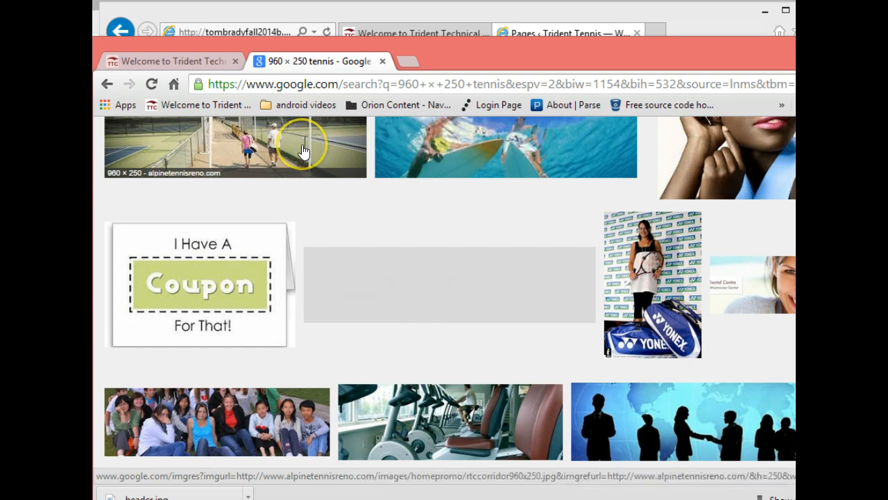
pyautogui.click(305, 151)
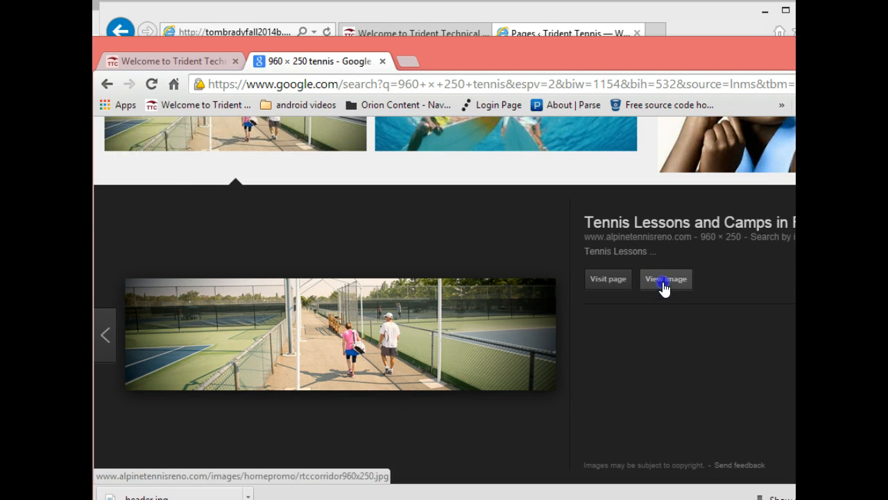
pyautogui.click(665, 279)
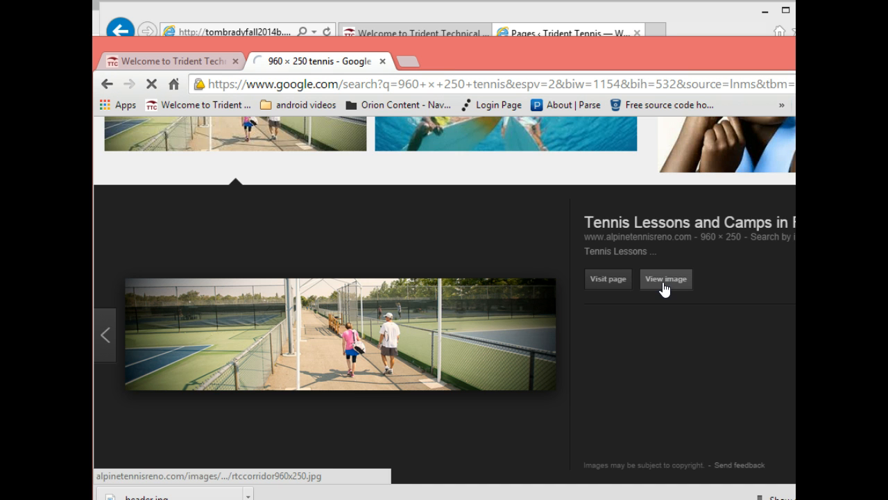
pyautogui.click(665, 278)
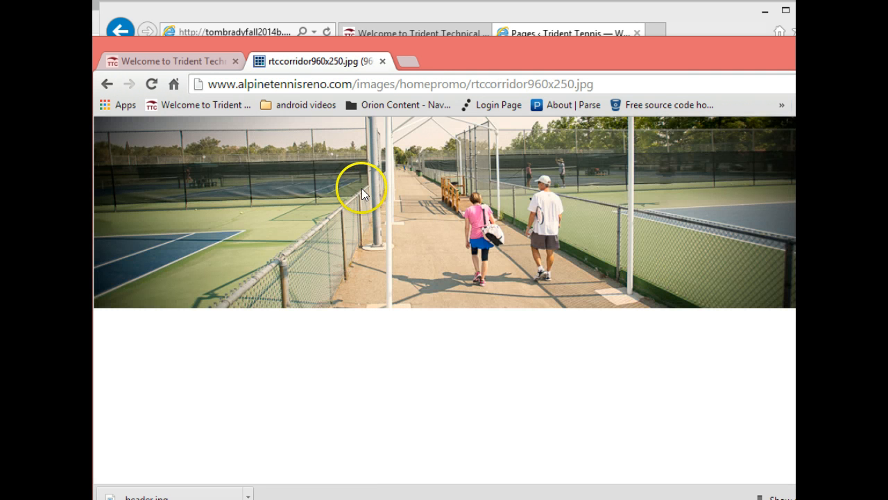
# Save the corridor photo to the trident_tennis images folder as tennisHeader.jpg
pyautogui.rightClick(363, 194)
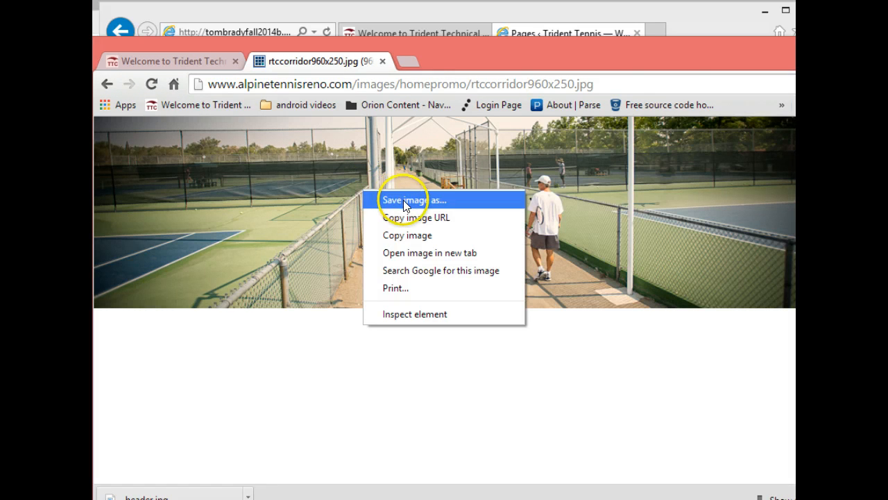
pyautogui.click(403, 200)
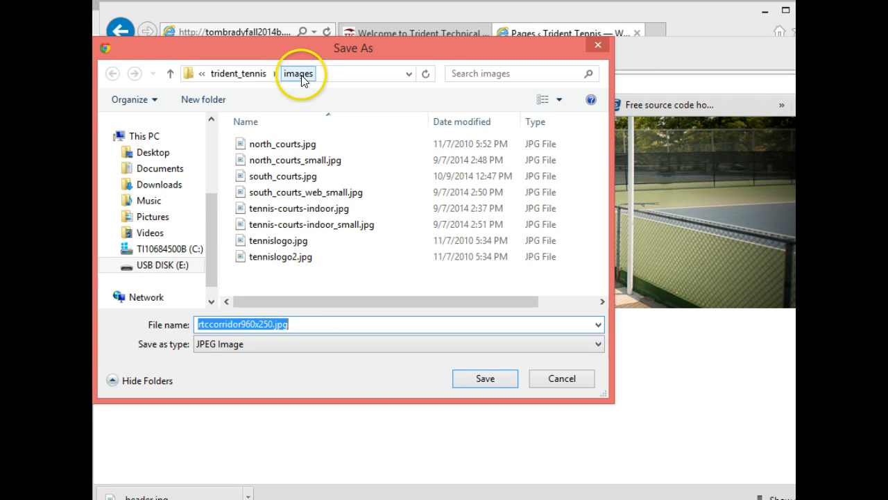
pyautogui.click(270, 324)
pyautogui.write('tennisHeader')
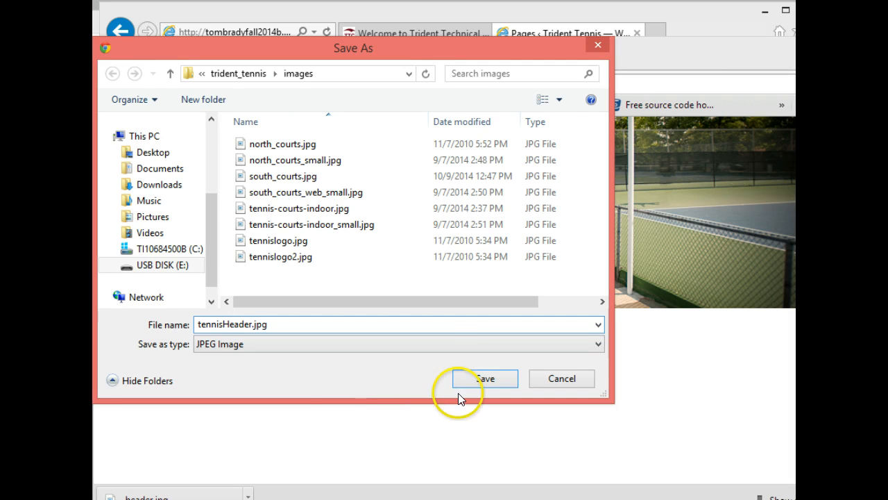
pyautogui.click(484, 378)
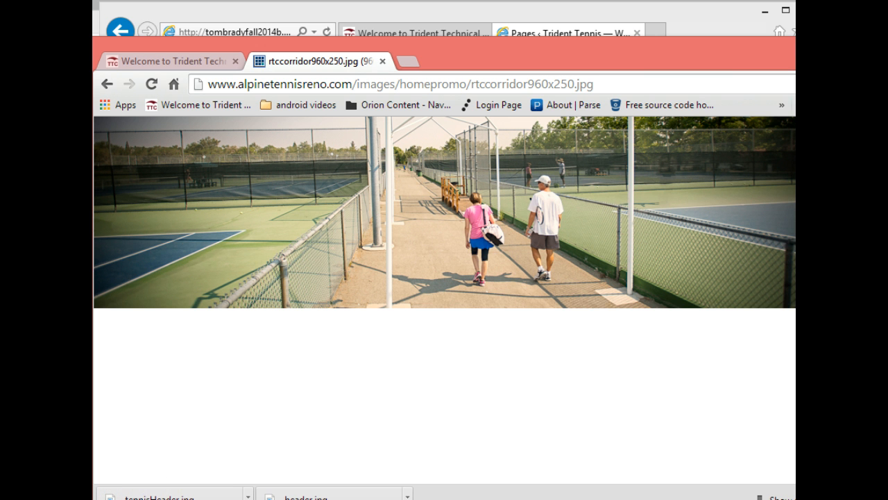
# Save another copy of the photo under its original name
pyautogui.click(270, 234)
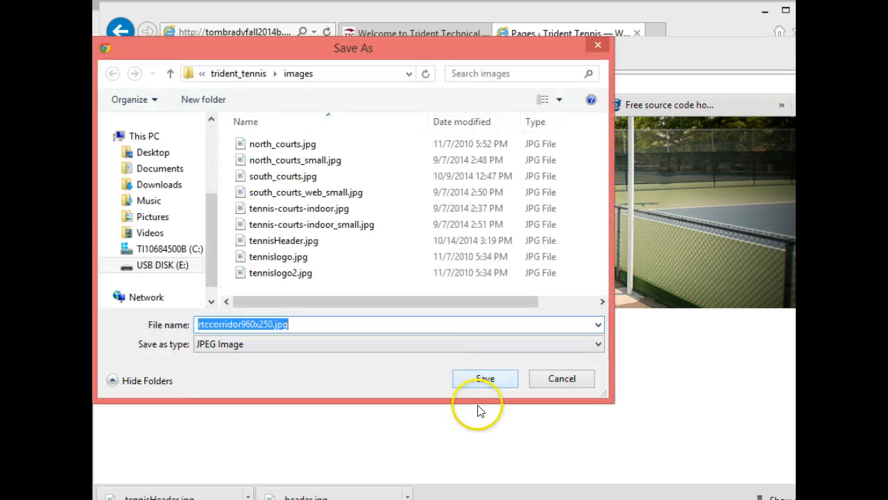
pyautogui.click(283, 240)
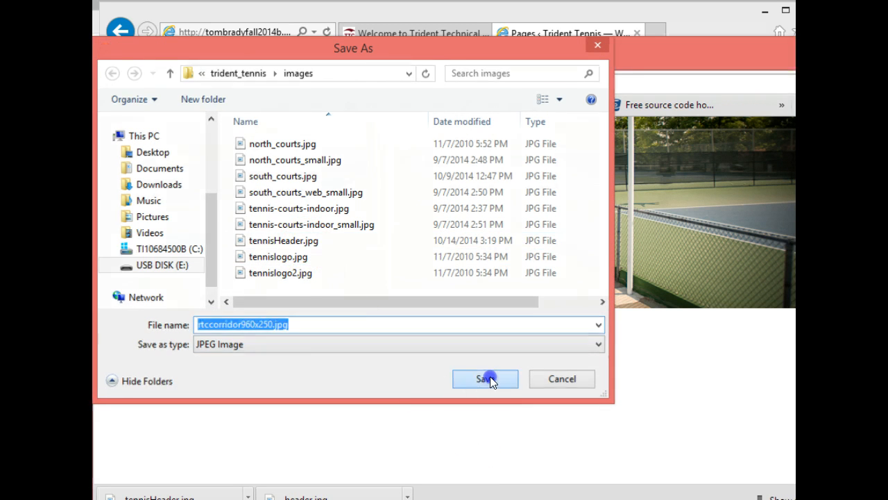
pyautogui.click(489, 378)
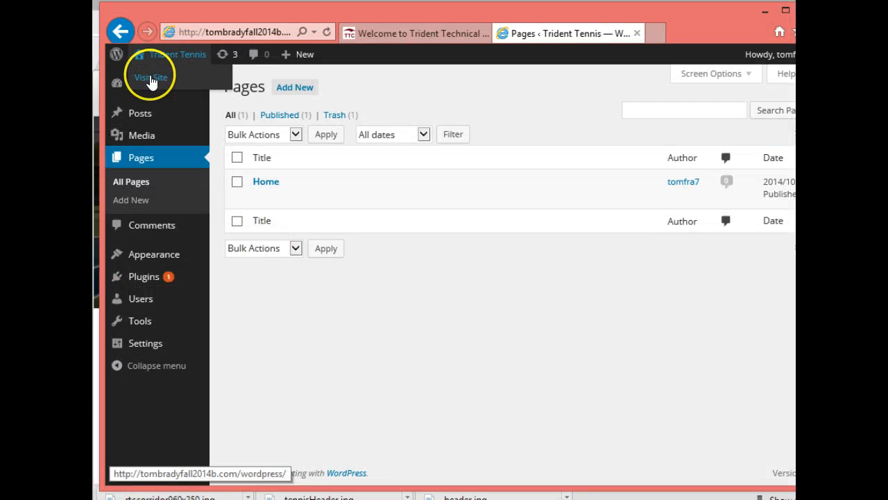
pyautogui.click(151, 77)
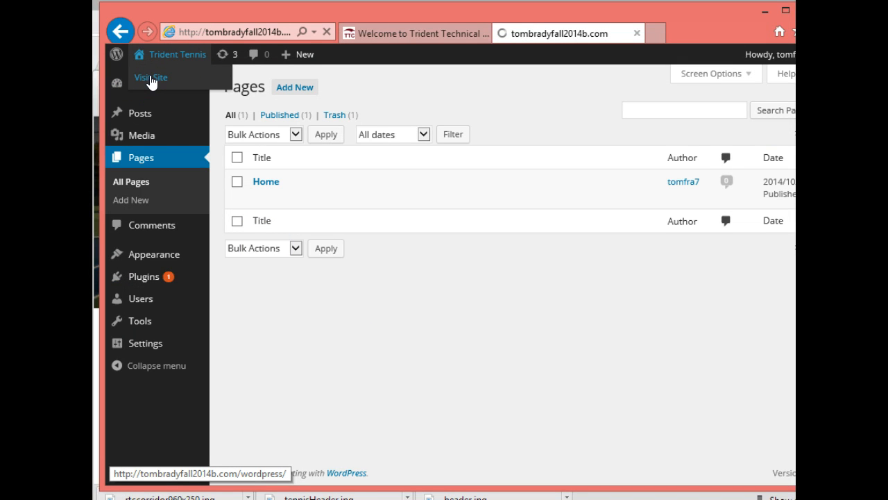
pyautogui.click(150, 77)
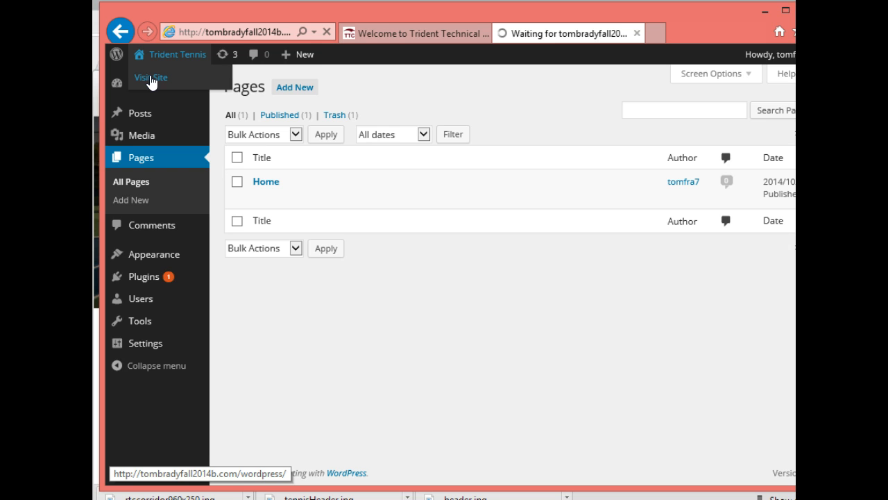
pyautogui.click(150, 76)
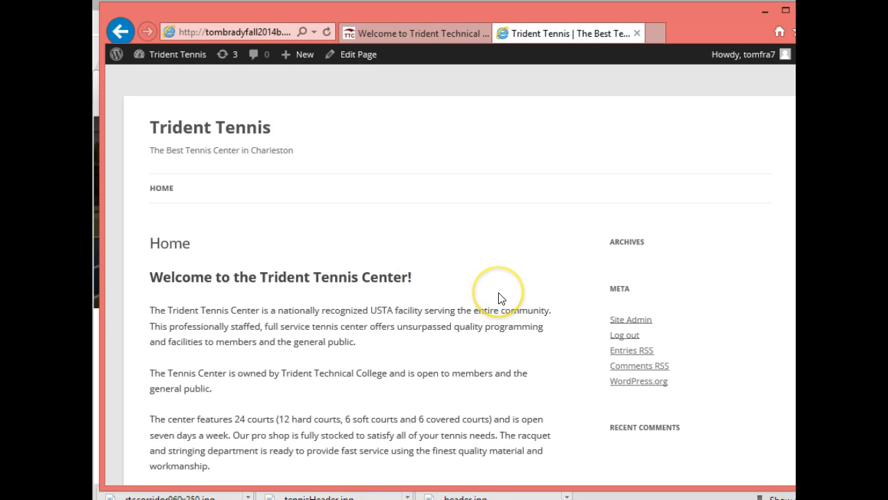
pyautogui.moveTo(193, 83)
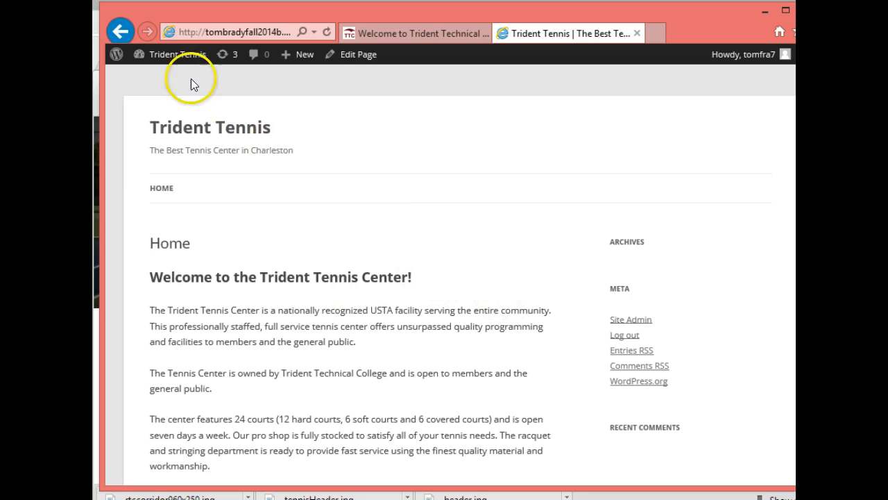
pyautogui.click(177, 54)
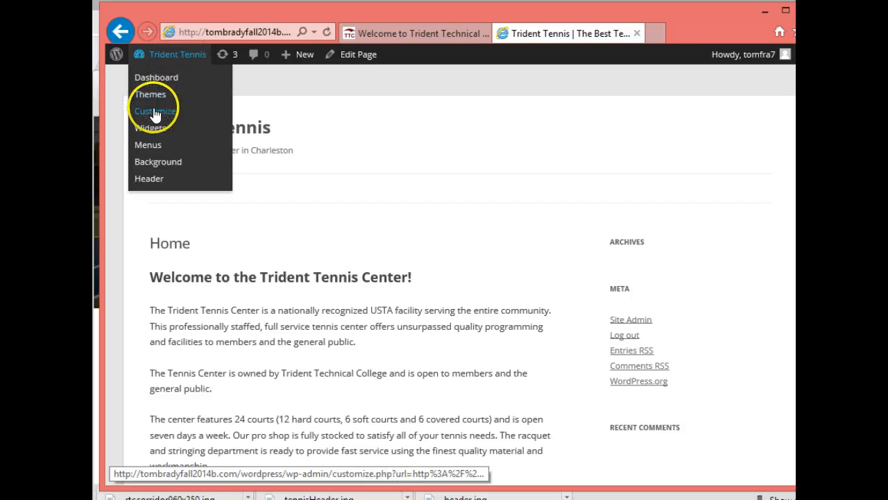
pyautogui.click(155, 111)
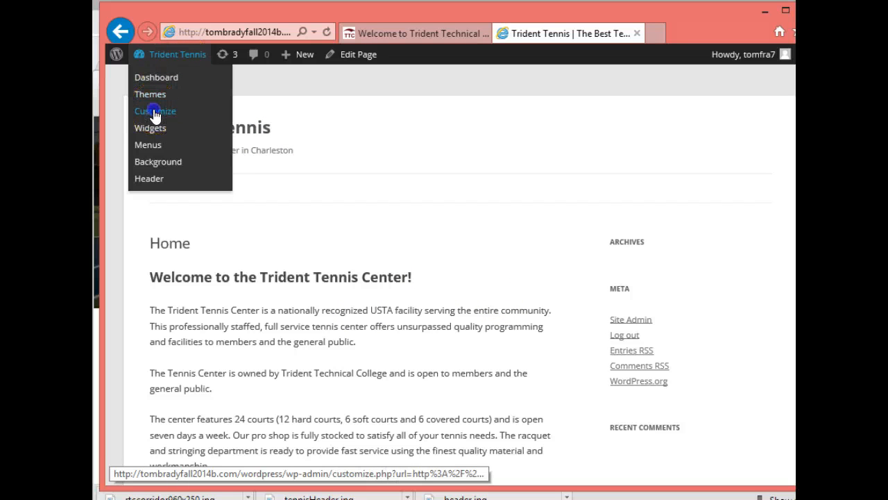
pyautogui.click(155, 110)
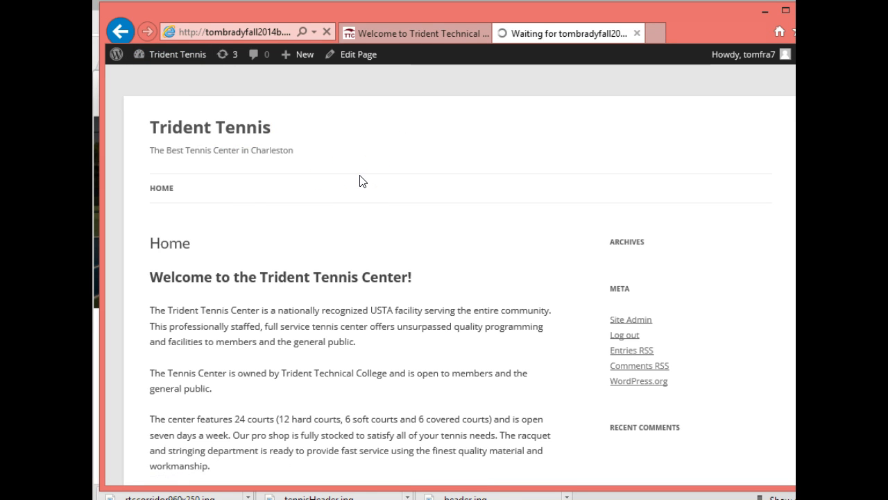
pyautogui.moveTo(344, 175)
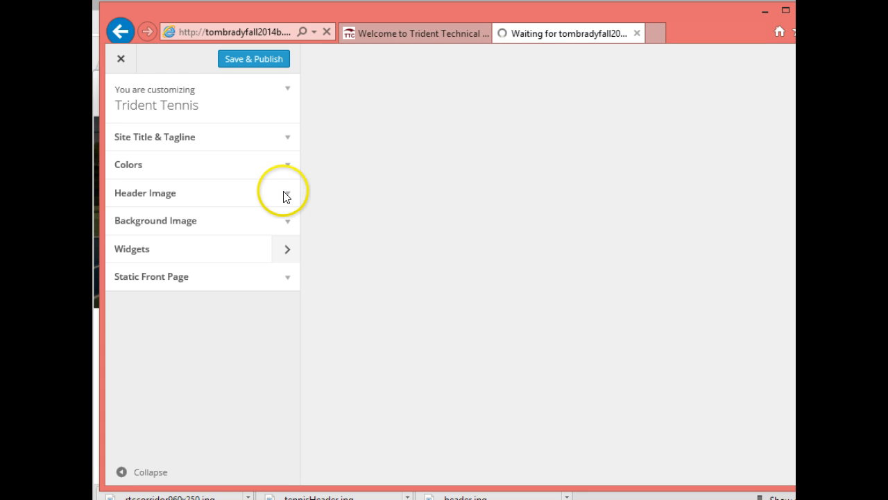
pyautogui.click(253, 58)
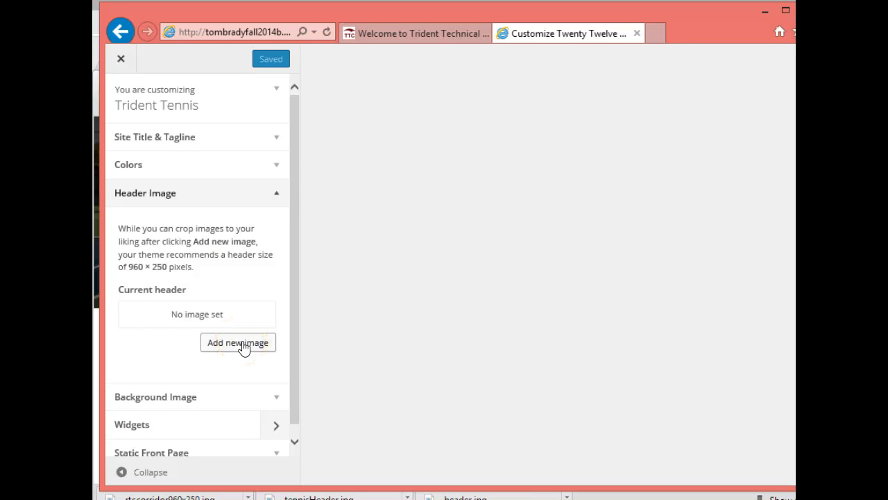
pyautogui.click(120, 58)
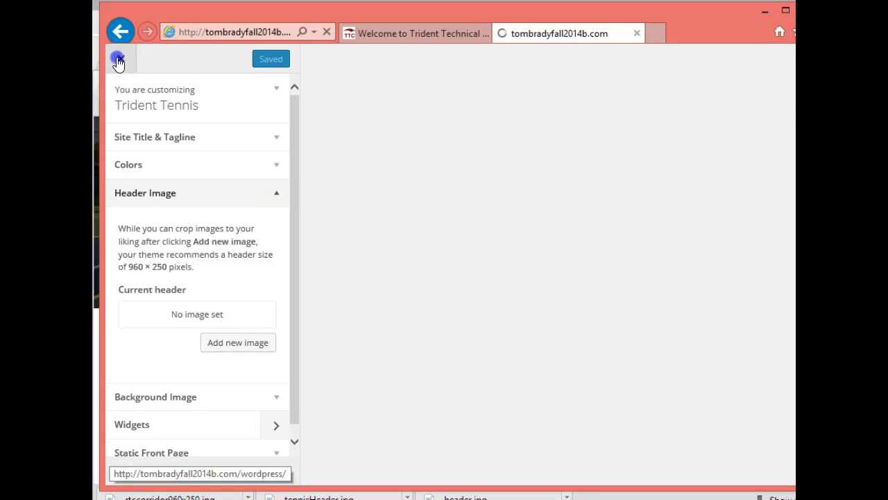
pyautogui.click(118, 59)
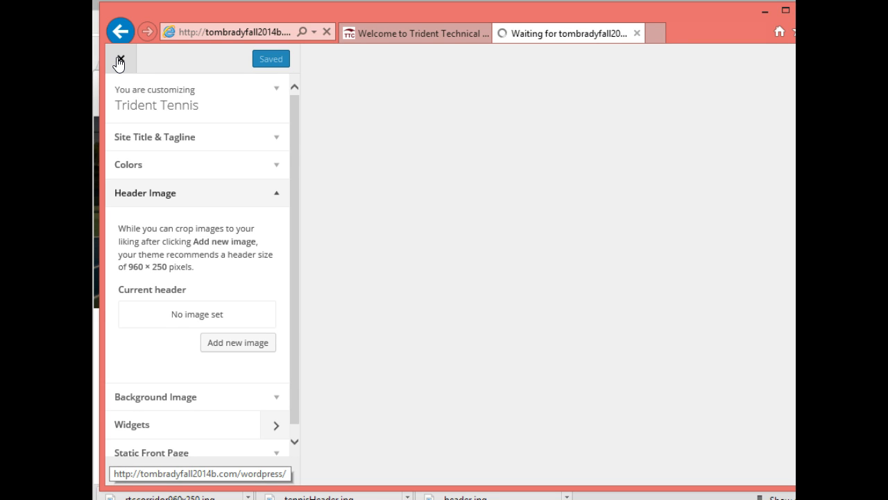
pyautogui.click(119, 59)
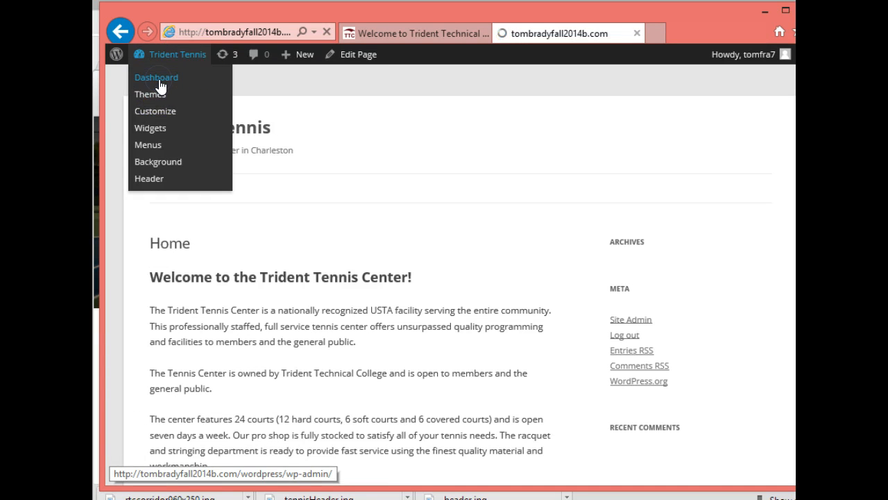
pyautogui.click(156, 77)
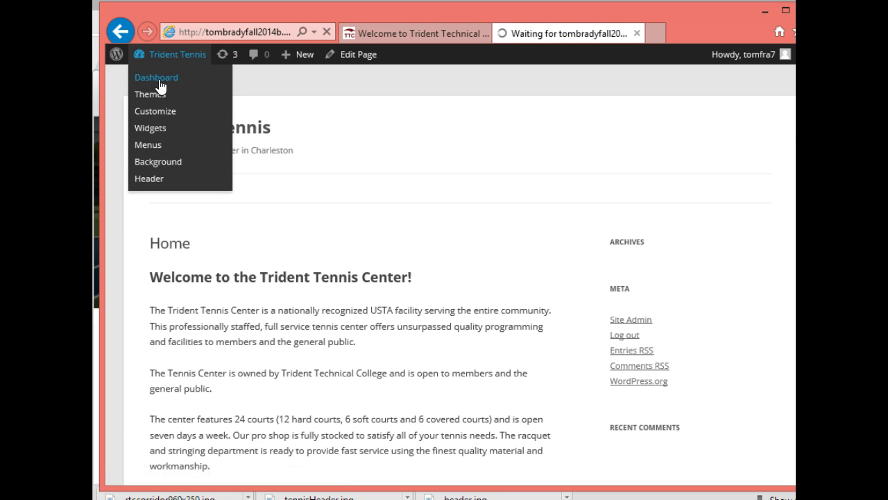
# Go from the dashboard to the Media Library
pyautogui.click(156, 77)
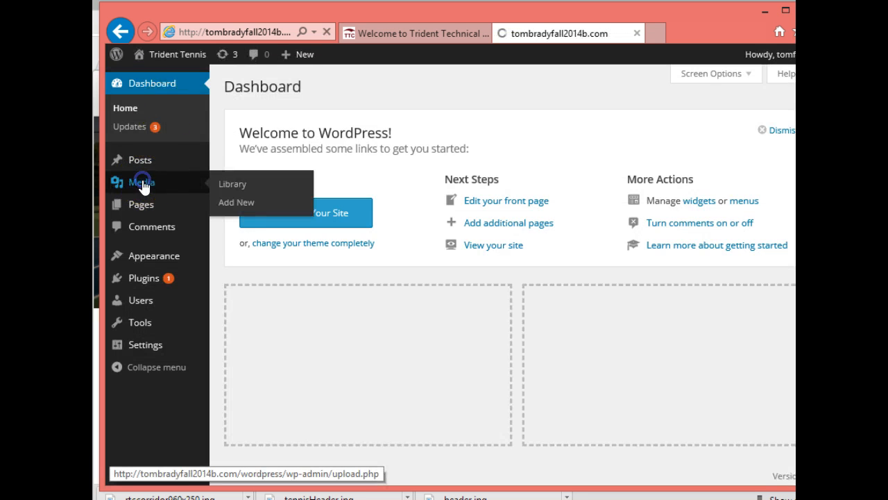
pyautogui.click(232, 184)
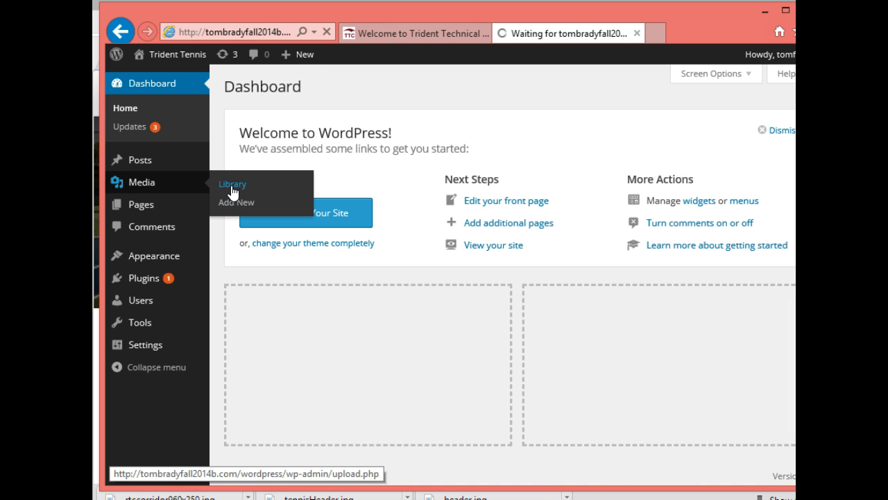
pyautogui.click(232, 183)
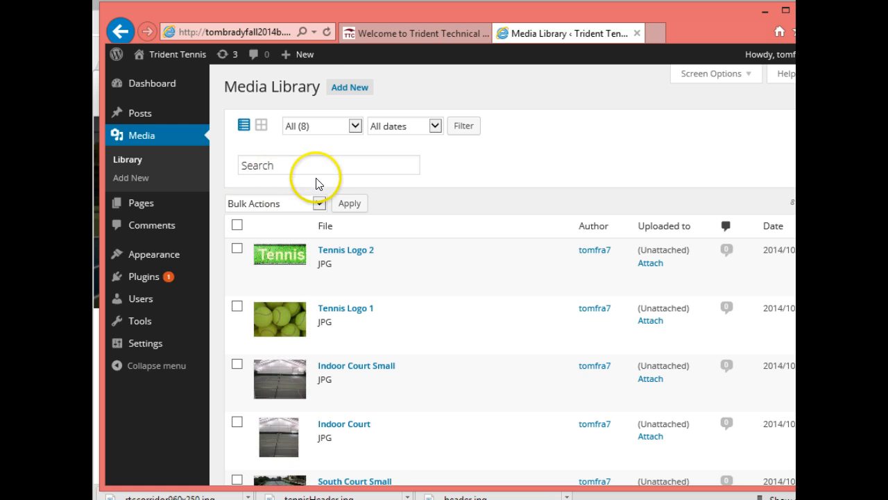
# Upload tennisHeader.jpg through Add New and Select Files
pyautogui.click(350, 87)
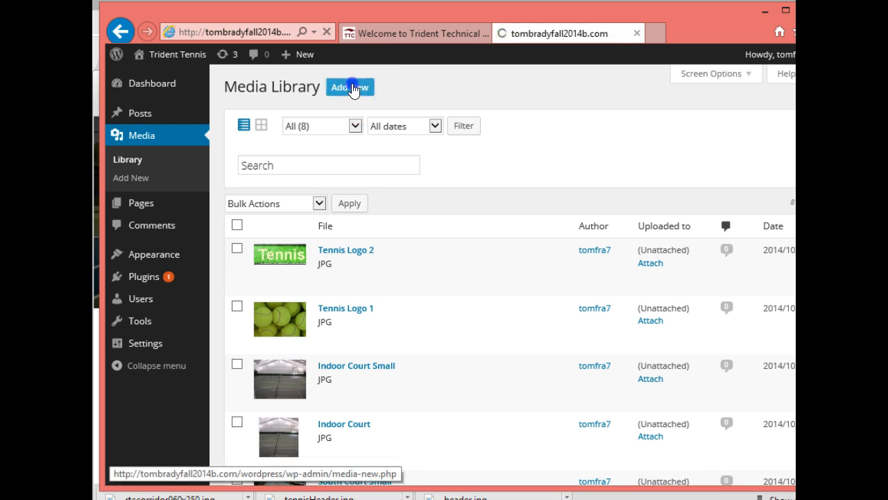
pyautogui.click(350, 86)
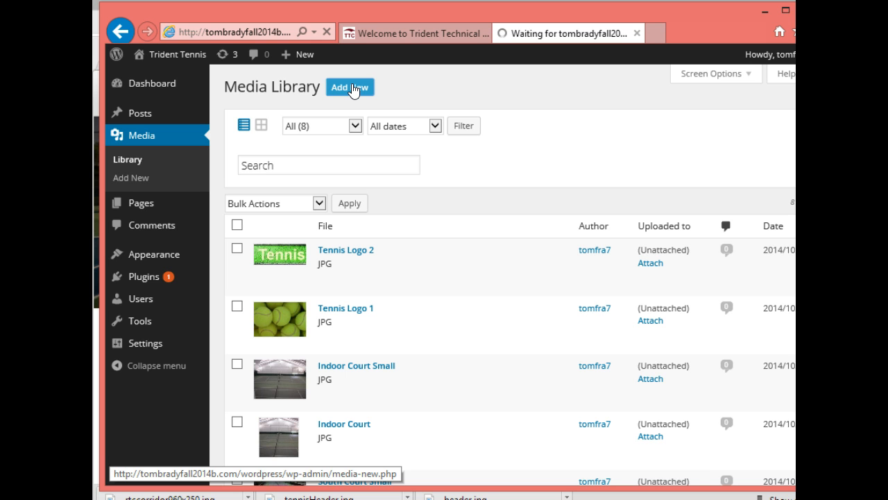
pyautogui.click(350, 87)
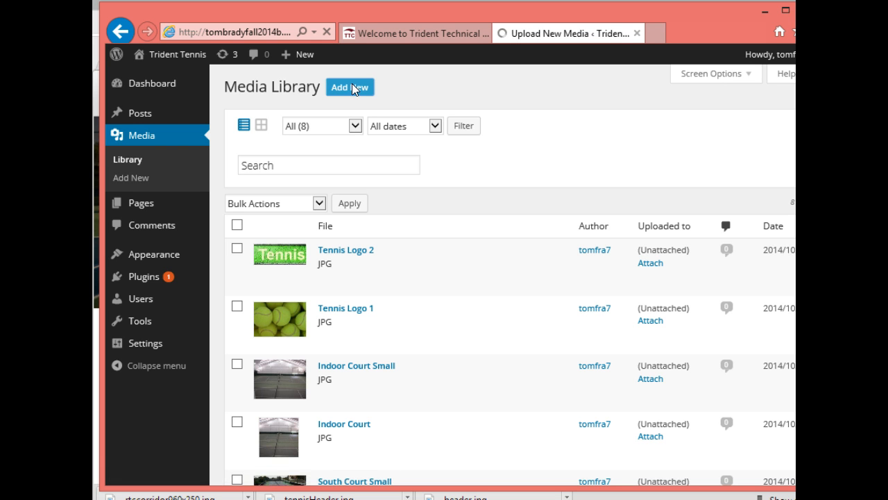
pyautogui.click(349, 87)
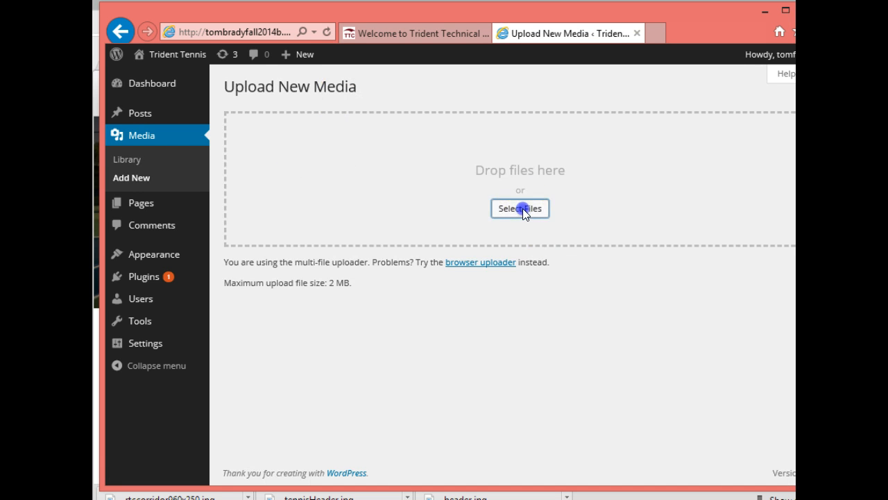
pyautogui.click(520, 208)
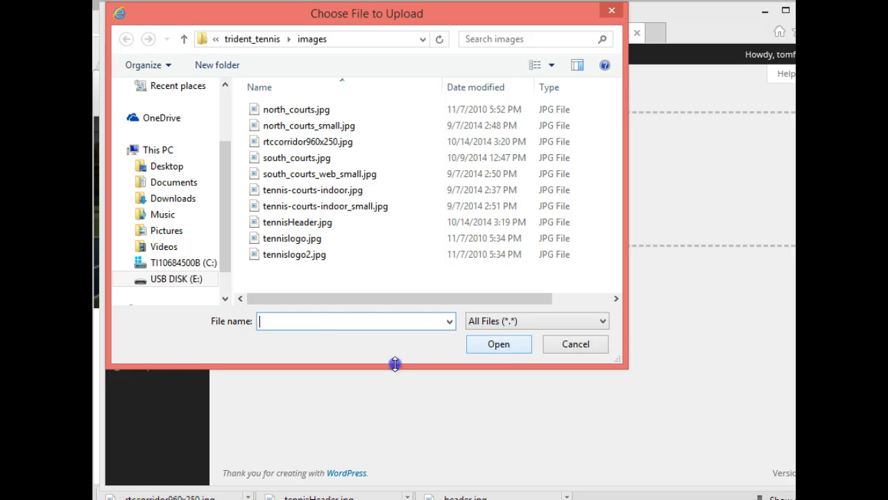
pyautogui.click(295, 221)
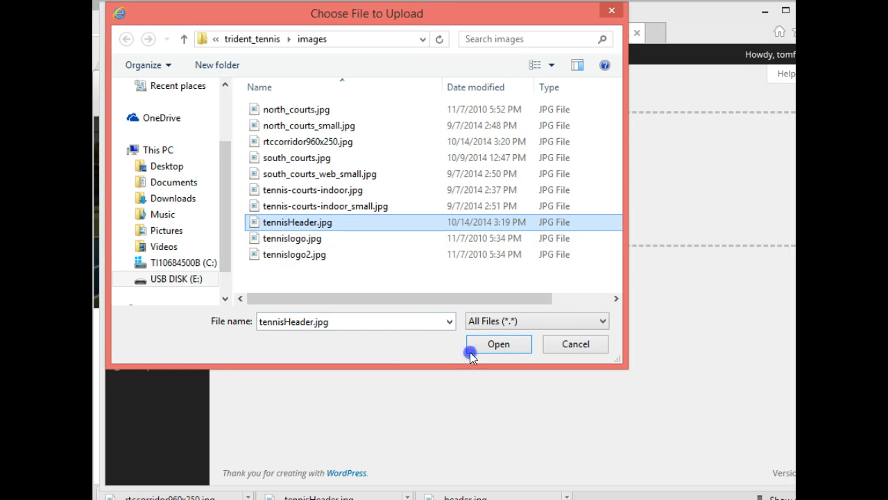
pyautogui.click(498, 344)
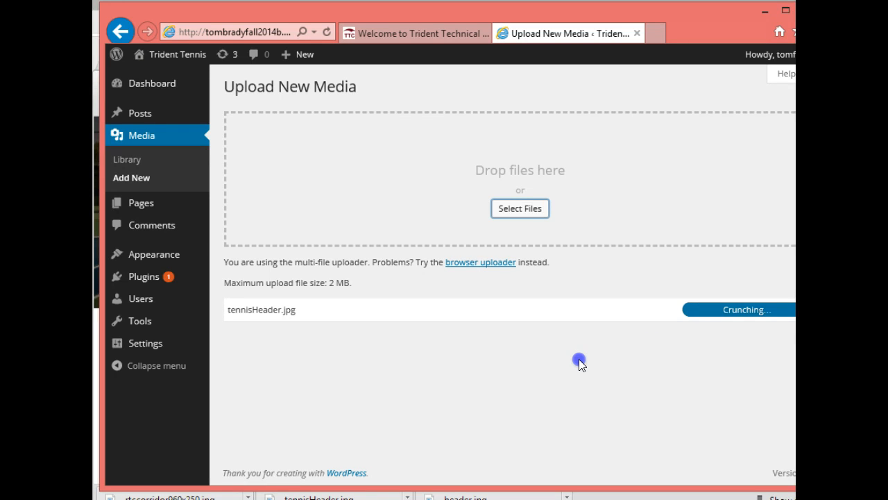
pyautogui.moveTo(736, 318)
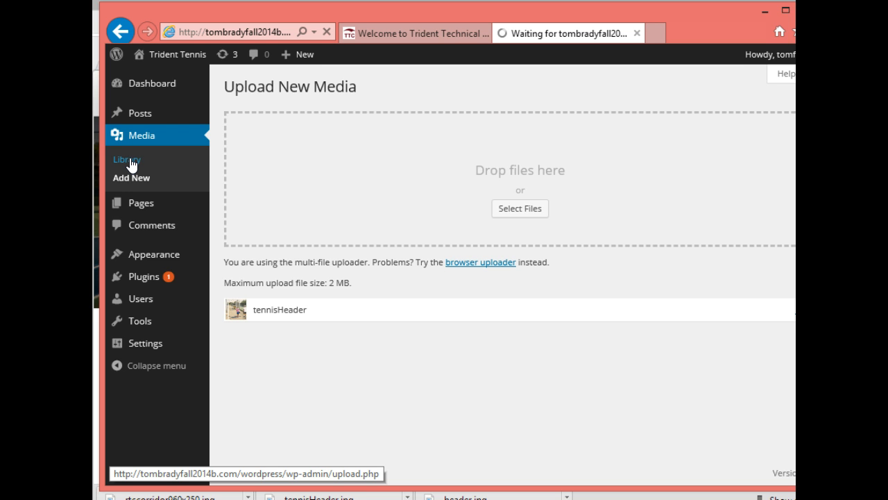
# Check tennisHeader tops the Media Library, then open Appearance > Customize
pyautogui.click(126, 159)
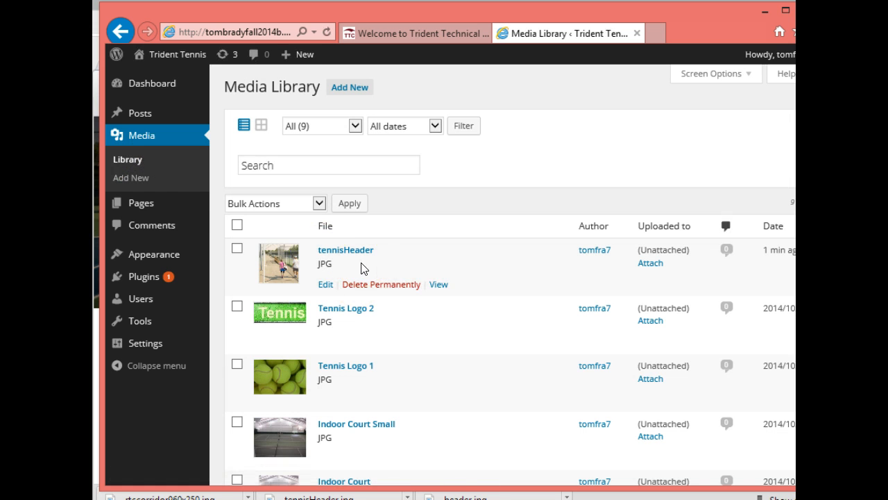
pyautogui.moveTo(141, 202)
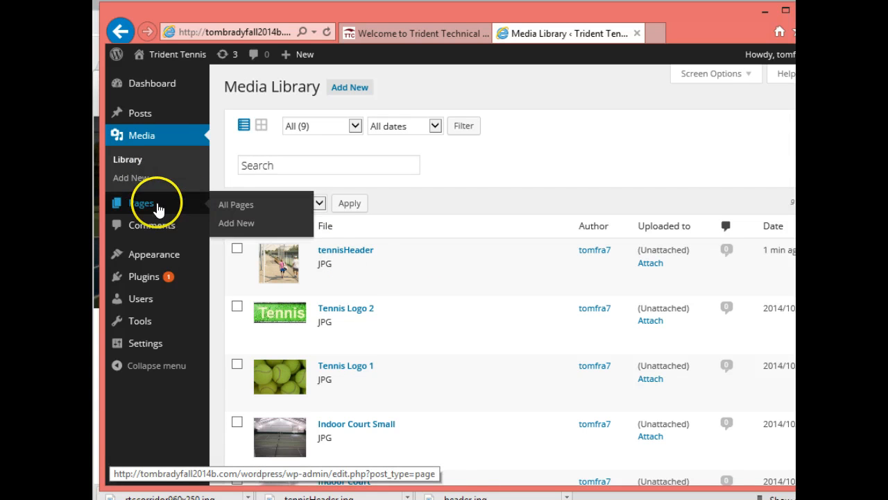
pyautogui.moveTo(154, 254)
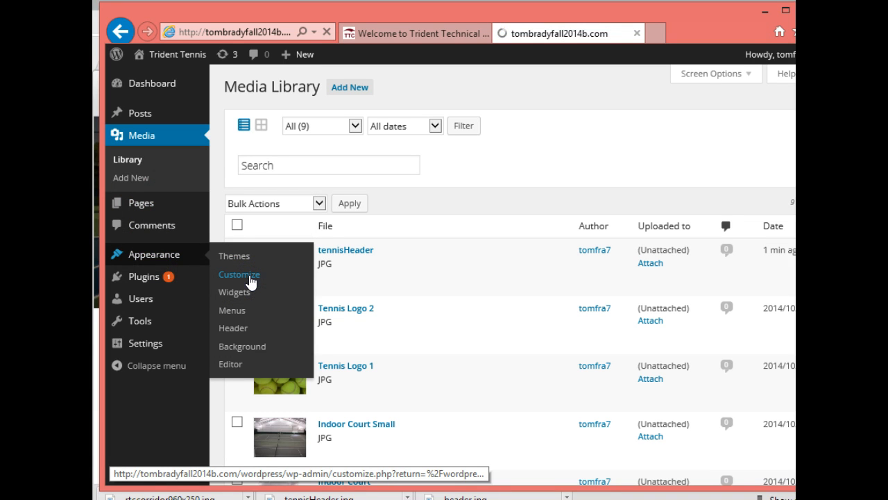
pyautogui.click(239, 274)
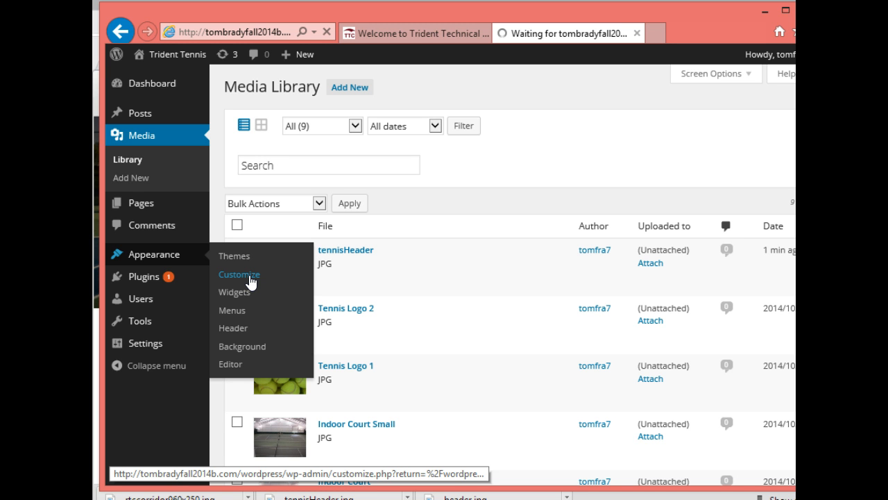
pyautogui.click(238, 274)
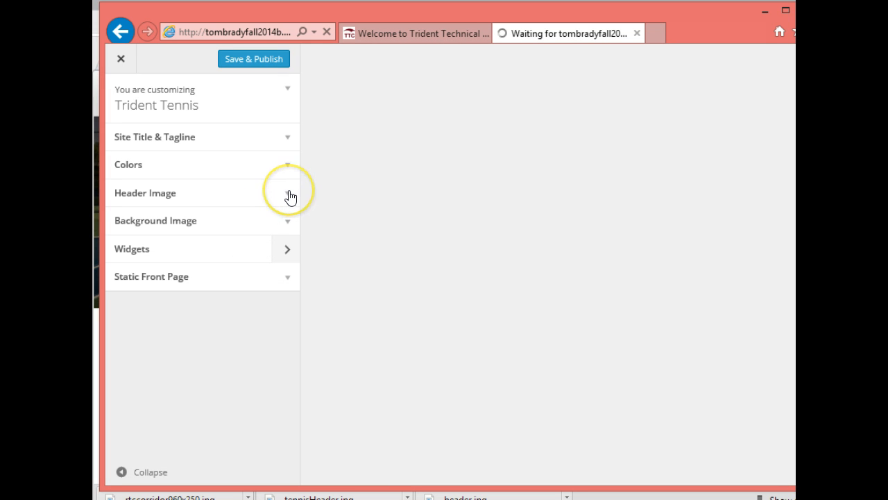
# Add a new header image by selecting tennisHeader from the Media Library
pyautogui.click(253, 59)
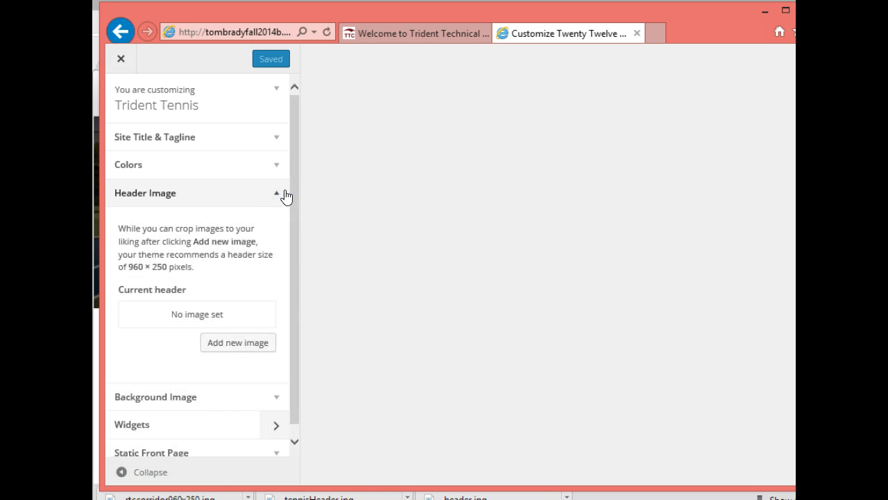
pyautogui.click(237, 342)
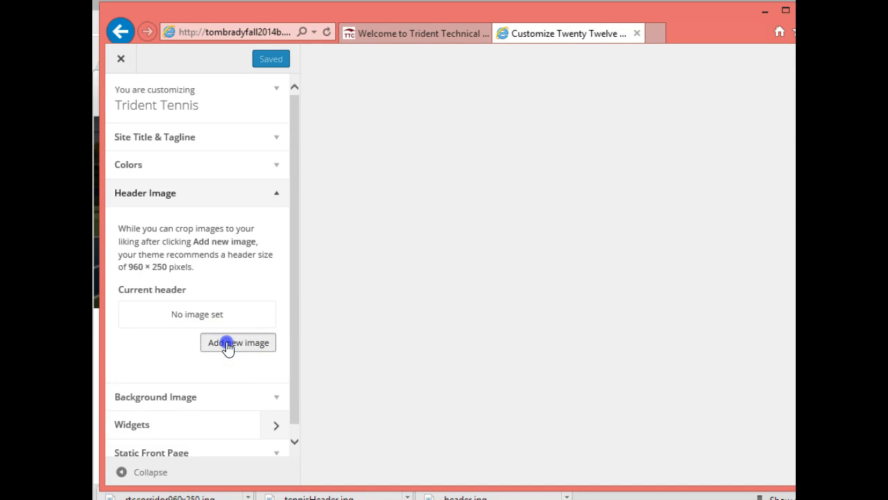
pyautogui.click(237, 342)
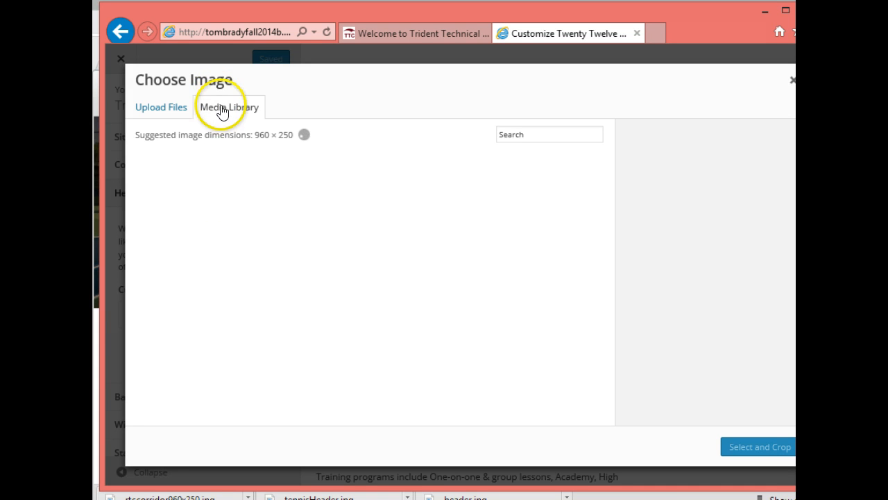
pyautogui.click(227, 107)
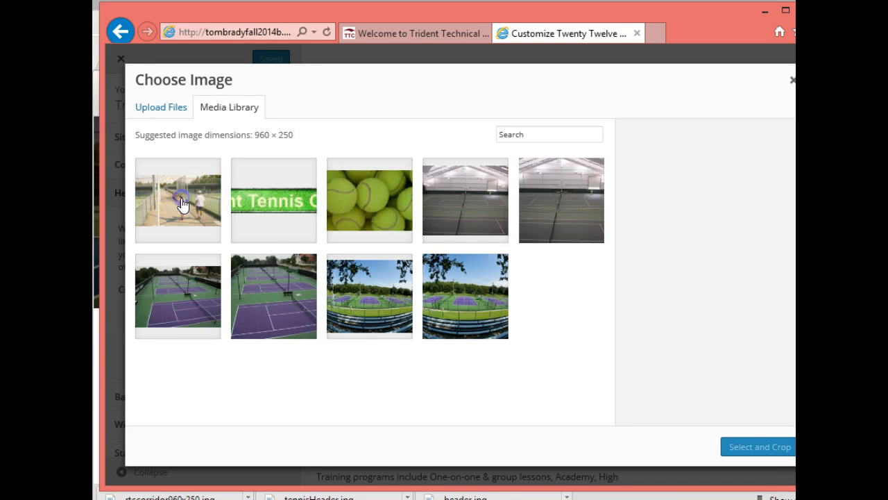
pyautogui.click(178, 201)
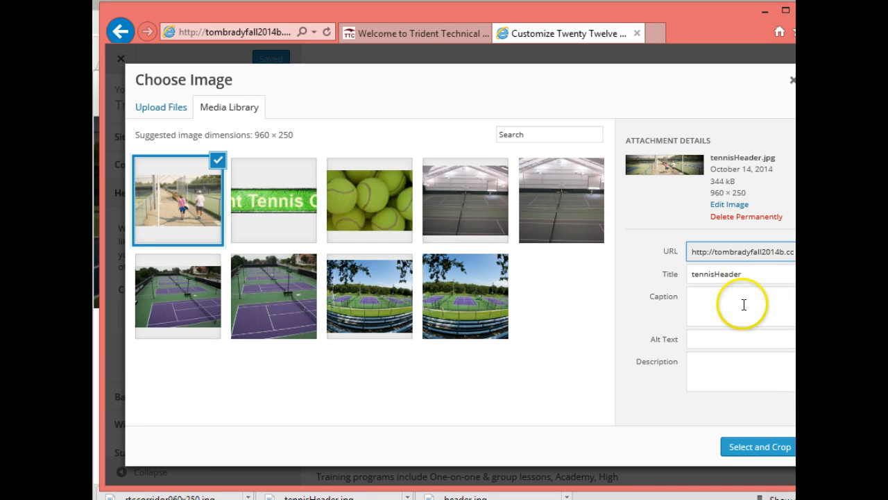
pyautogui.moveTo(729, 302)
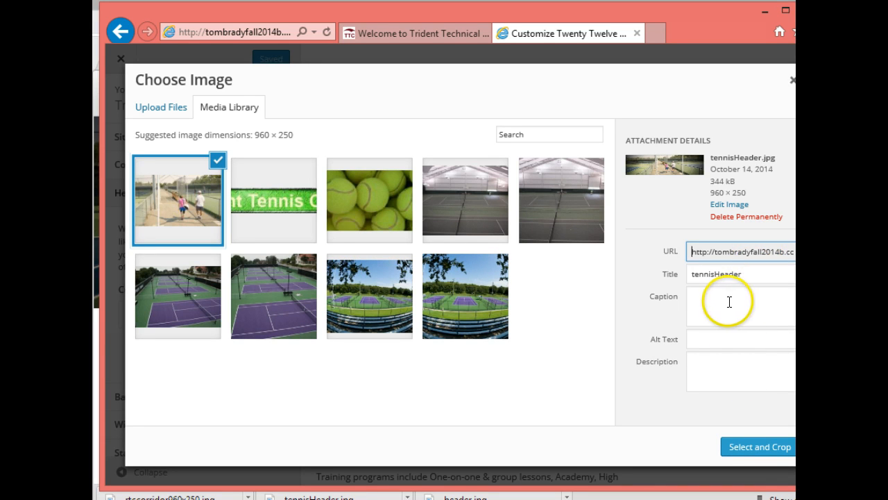
# Enter 'Trident Tennis Header' as the image's caption, alt text and description
pyautogui.click(729, 305)
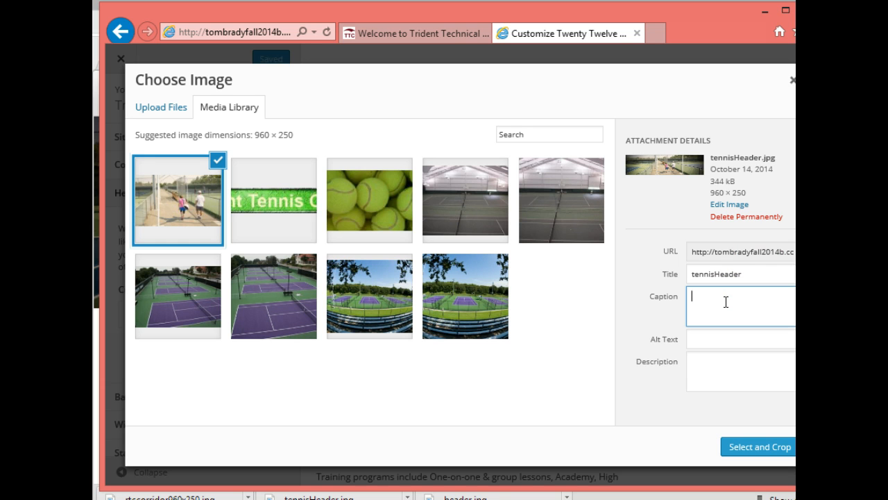
pyautogui.write('Tridne')
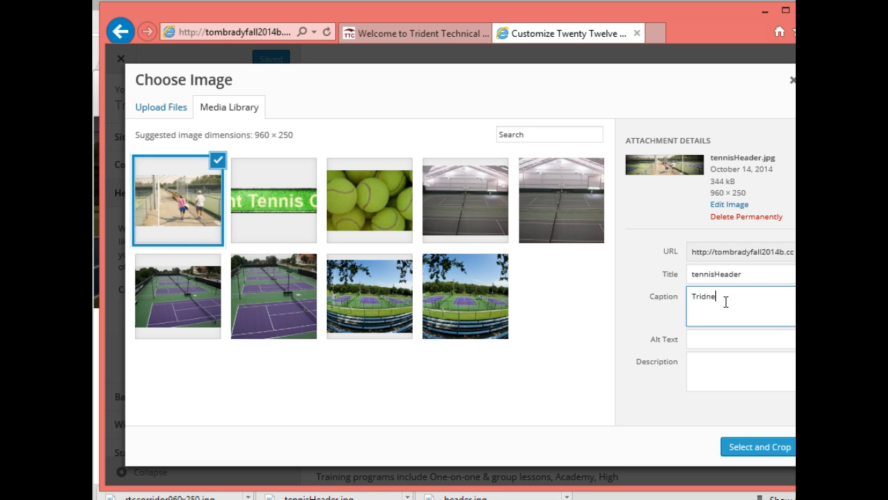
pyautogui.press('Backspace')
pyautogui.write('Trident Tennis Header')
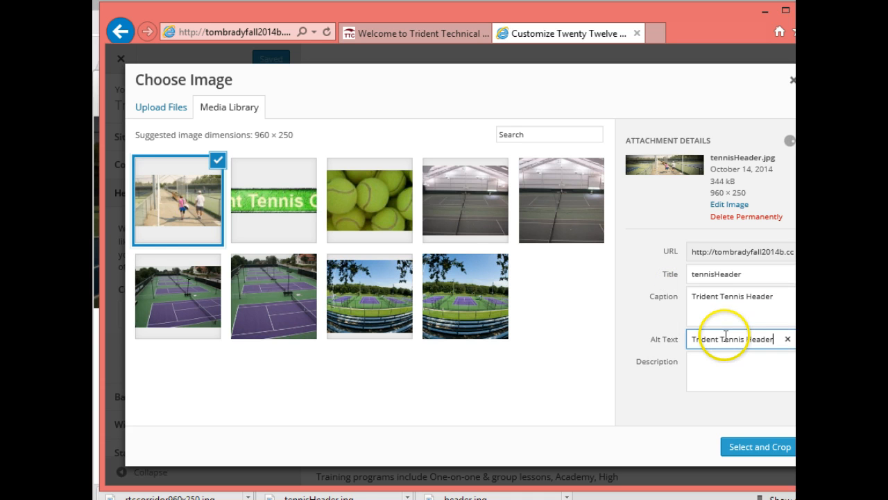
pyautogui.click(721, 371)
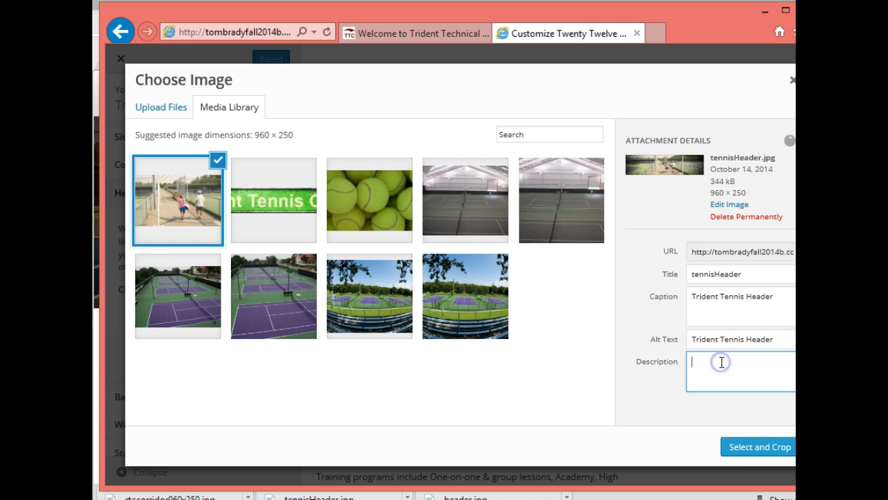
pyautogui.write('Trident Tennis Header')
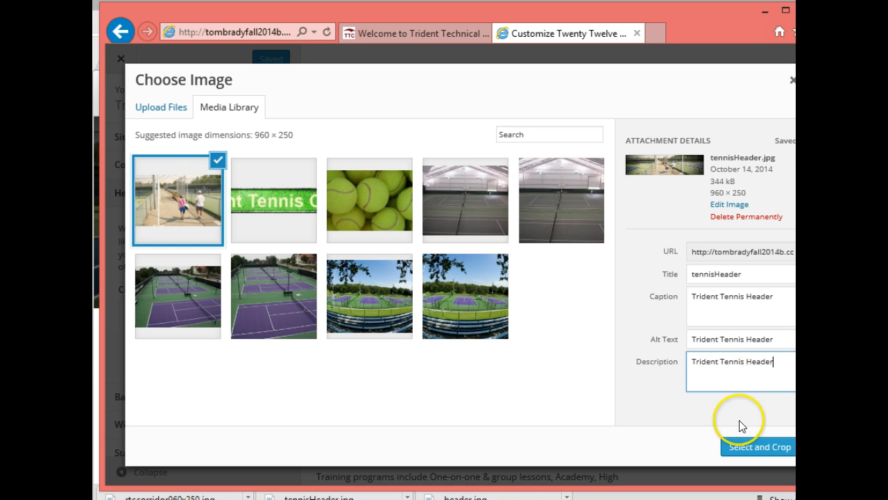
pyautogui.moveTo(773, 448)
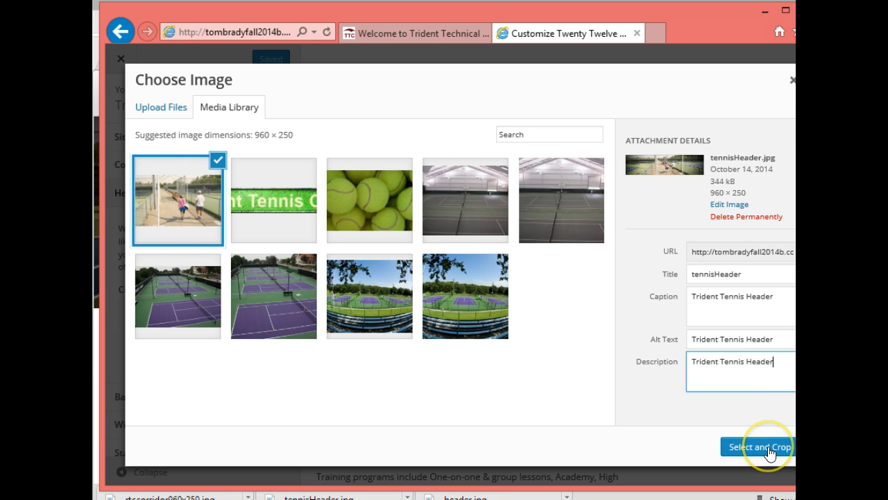
# Select the tennisHeader photo, skip cropping, and Save & Publish the header
pyautogui.click(767, 447)
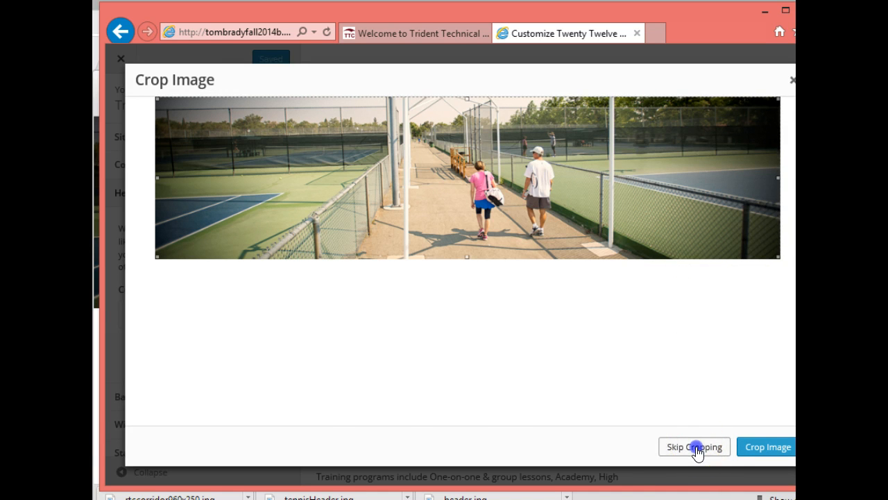
pyautogui.click(696, 446)
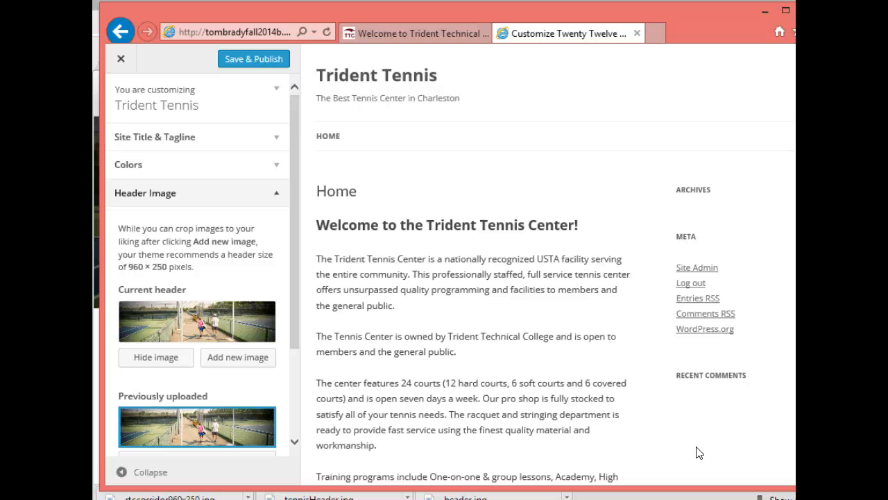
pyautogui.click(253, 58)
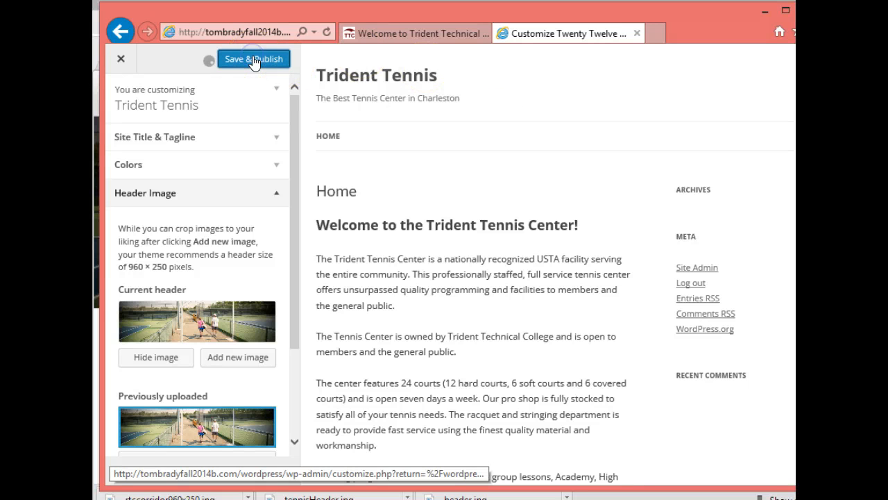
pyautogui.click(253, 58)
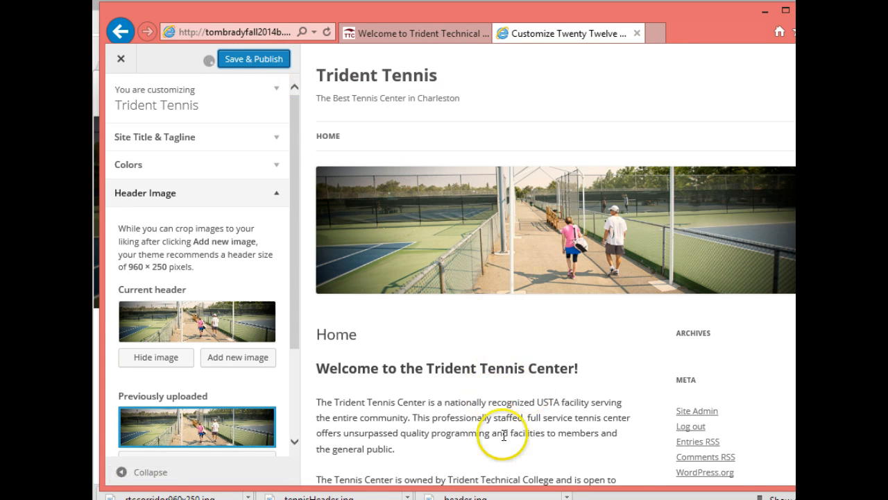
pyautogui.click(253, 58)
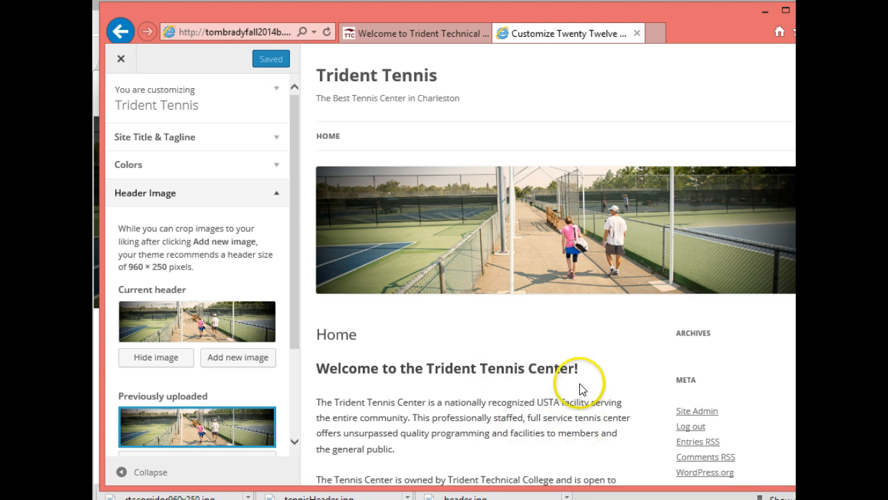
pyautogui.moveTo(732, 436)
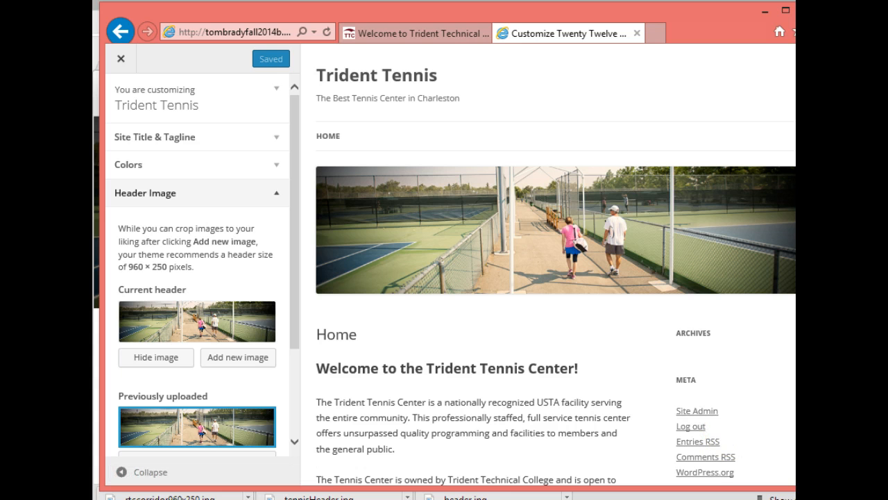
# Scroll down the site preview beneath the new tennis header
pyautogui.scroll(-3)
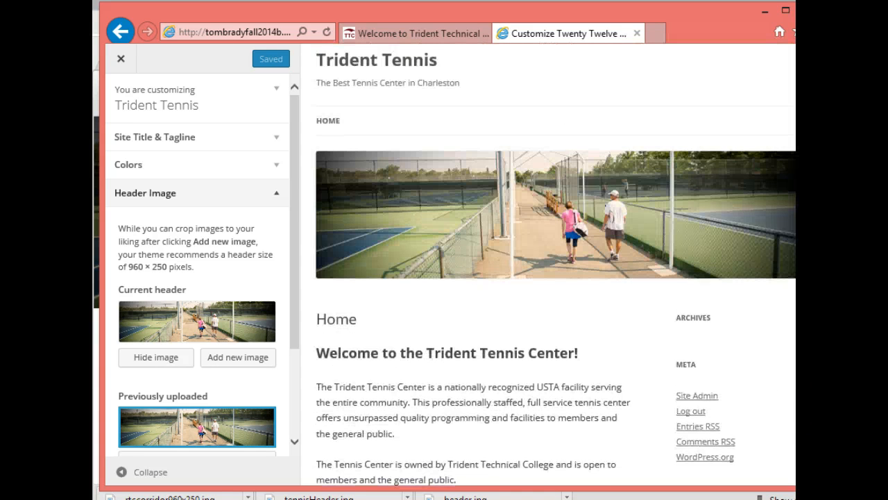
pyautogui.scroll(-3)
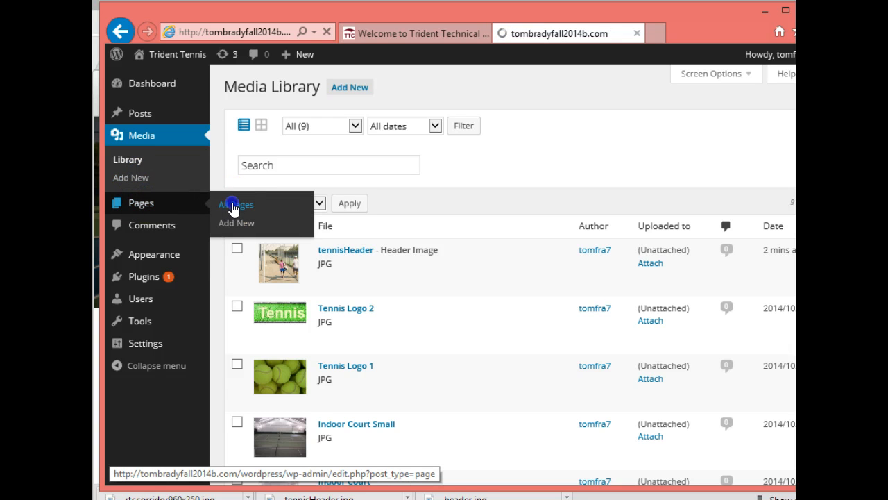
# Open All Pages and start editing the Home page
pyautogui.click(235, 204)
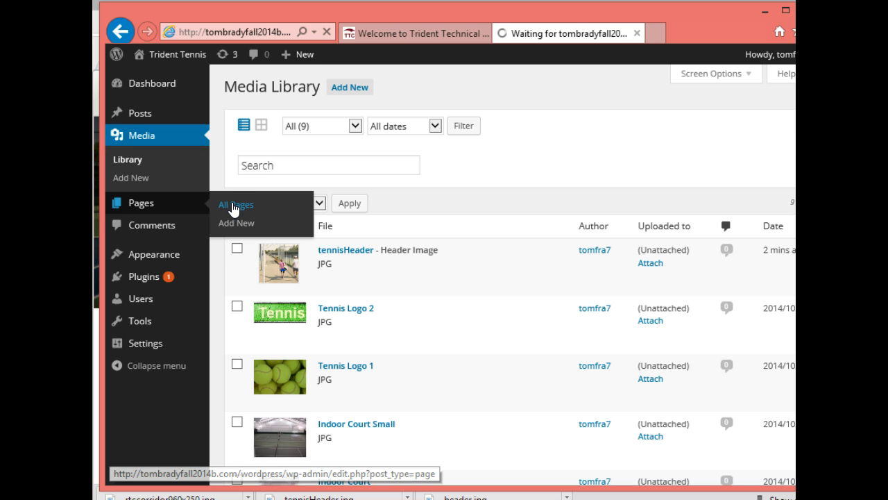
pyautogui.click(235, 204)
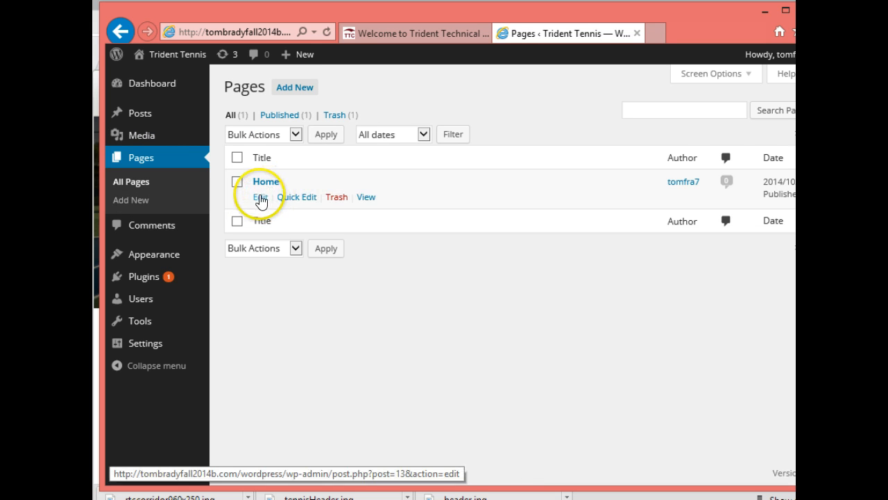
pyautogui.click(260, 197)
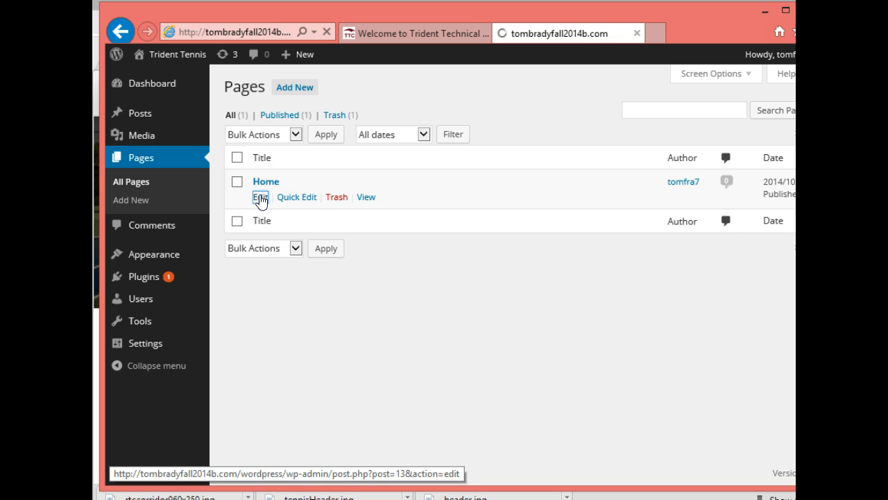
pyautogui.click(259, 196)
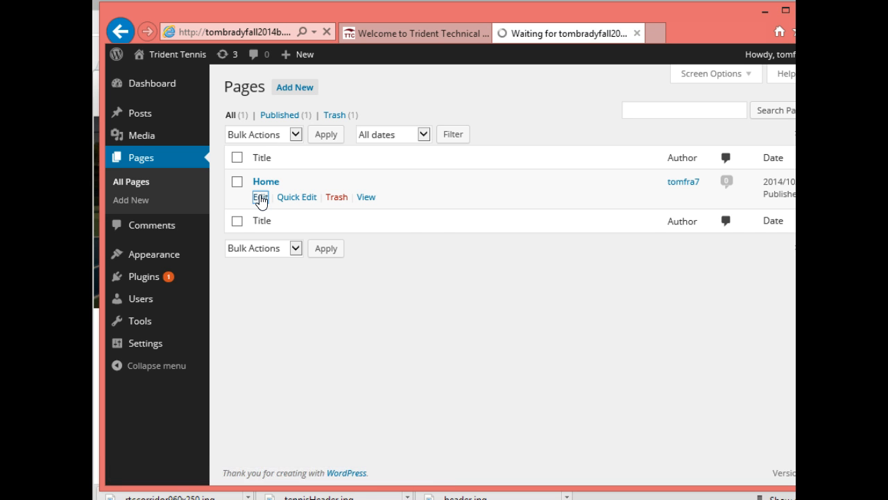
# Open the Home page editor and set Screen Options to show the Discussion box
pyautogui.click(261, 196)
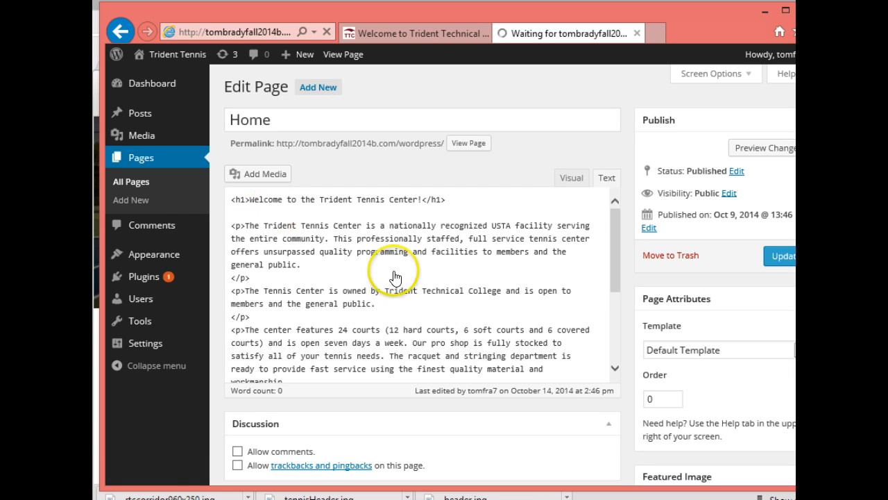
pyautogui.click(607, 178)
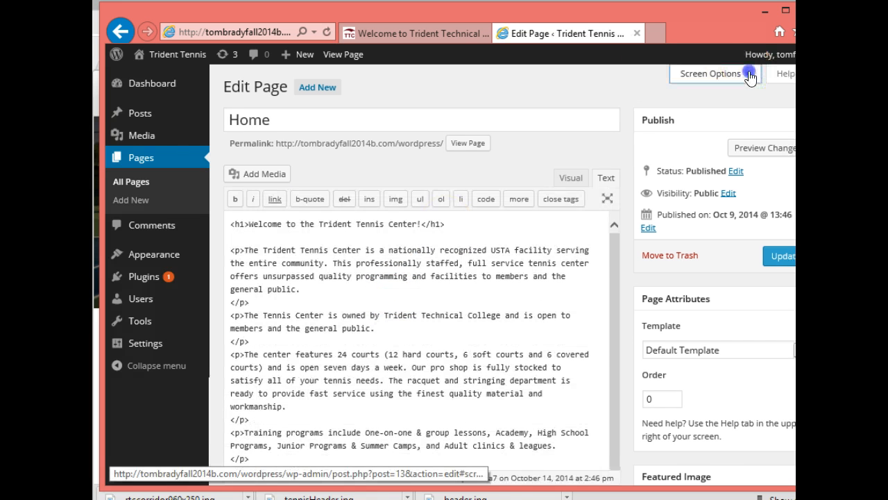
pyautogui.click(709, 73)
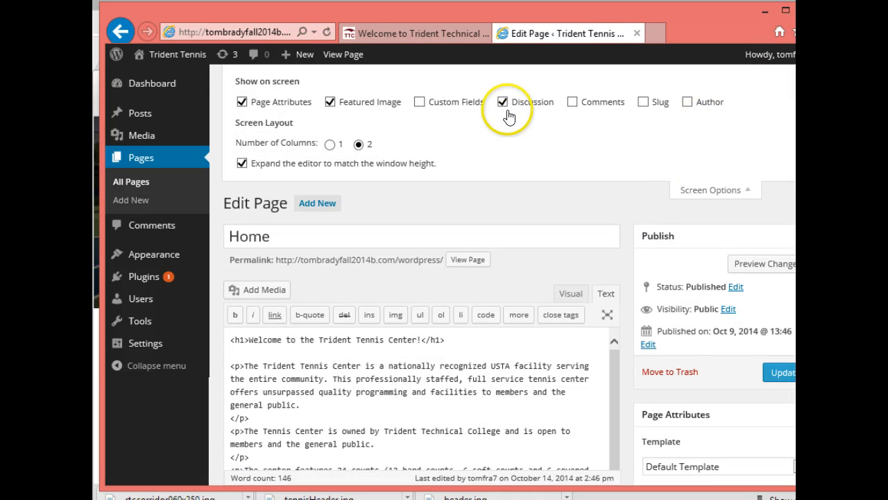
pyautogui.click(503, 101)
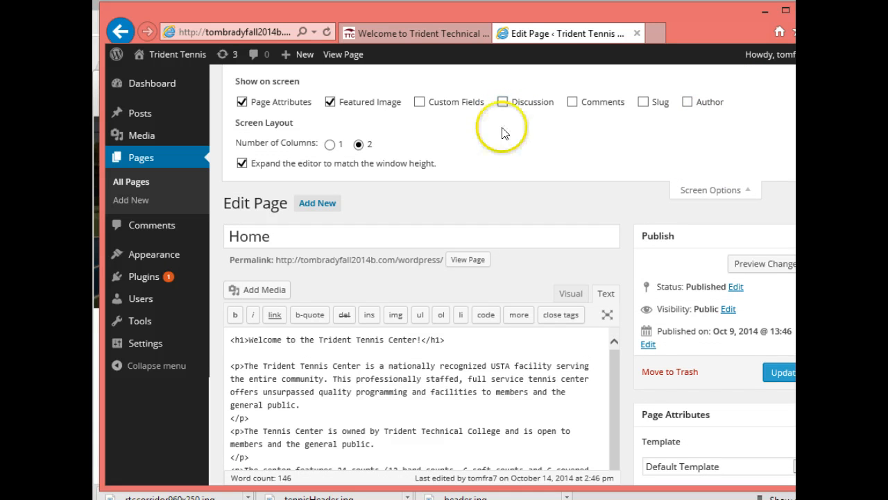
pyautogui.click(503, 102)
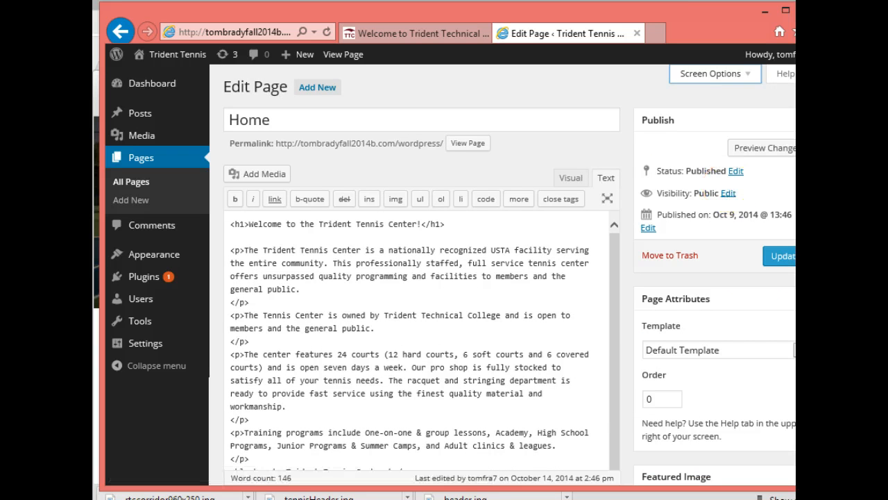
# Uncheck 'Allow trackbacks and pingbacks on this page' for the Home page
pyautogui.scroll(-3)
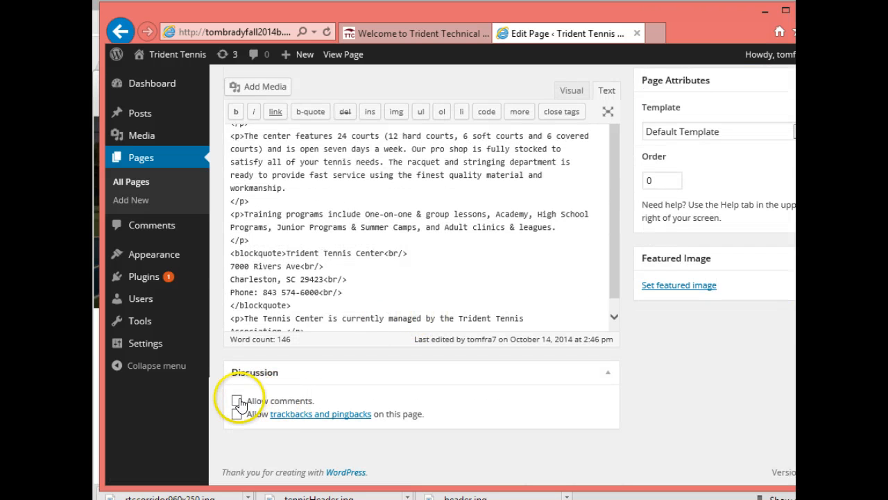
pyautogui.click(237, 400)
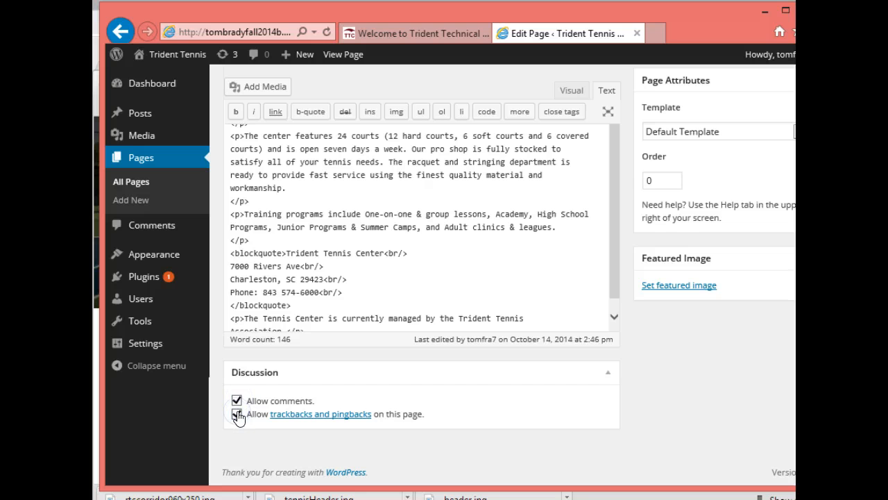
pyautogui.click(236, 414)
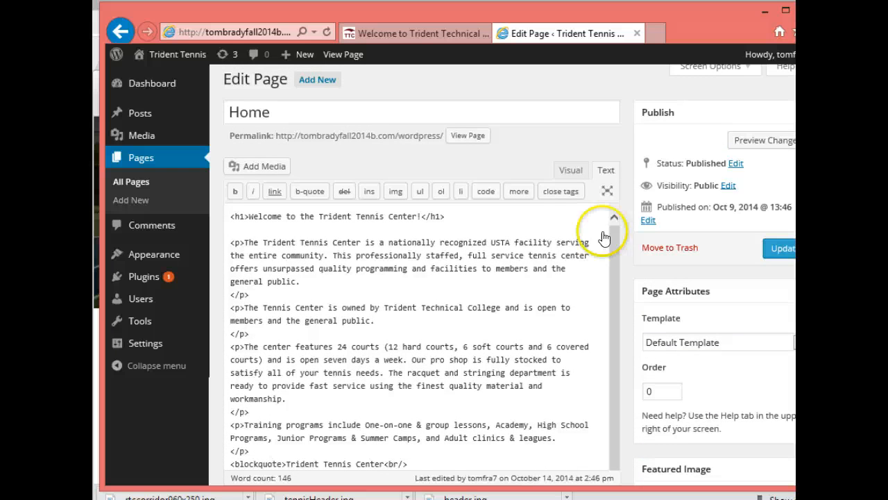
# View the Home page as visitors see it, then return to its editor via the Dashboard
pyautogui.click(469, 135)
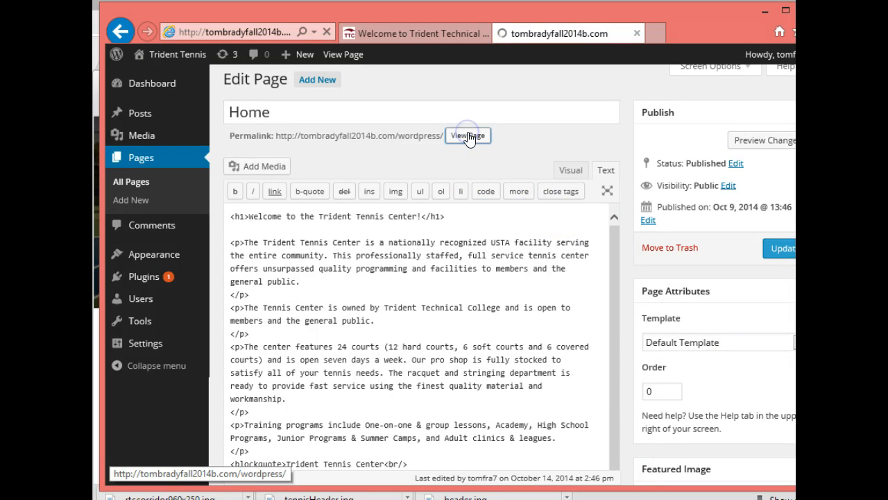
pyautogui.click(467, 136)
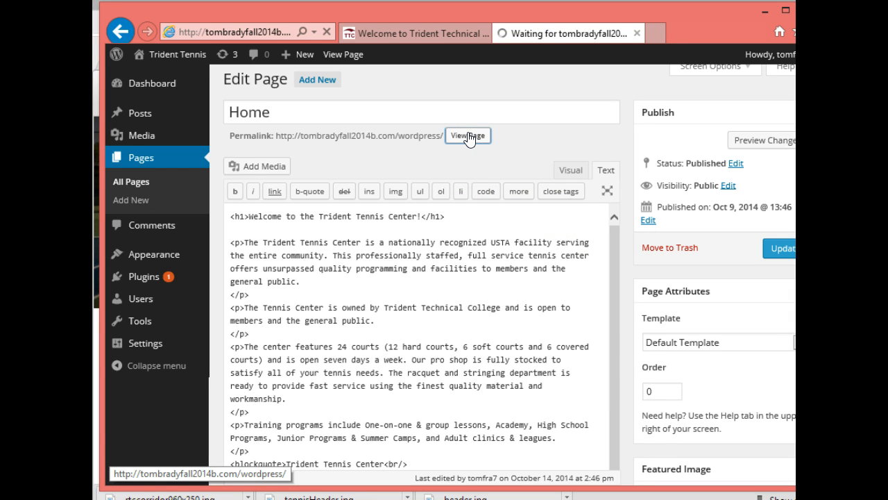
pyautogui.click(468, 135)
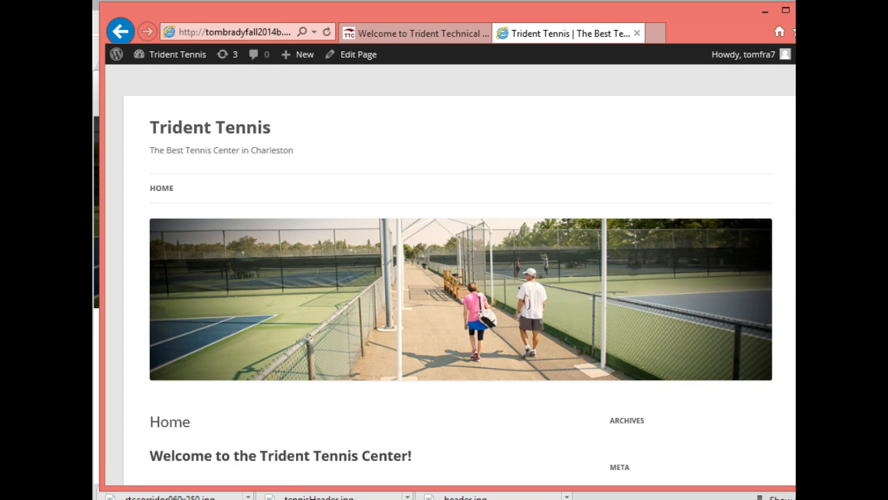
pyautogui.scroll(-3)
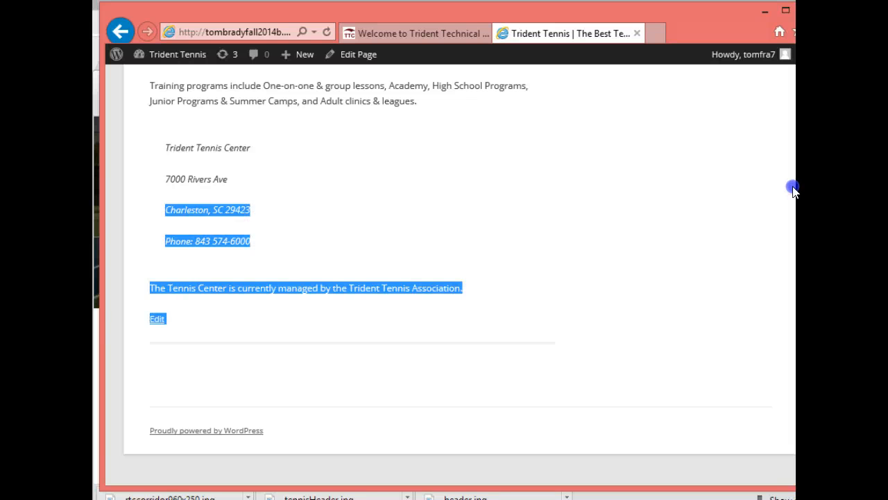
pyautogui.scroll(3)
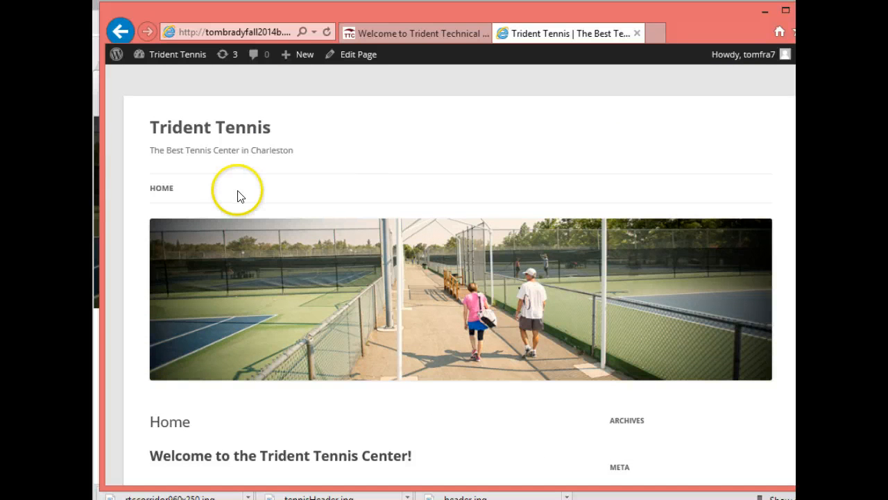
pyautogui.click(178, 55)
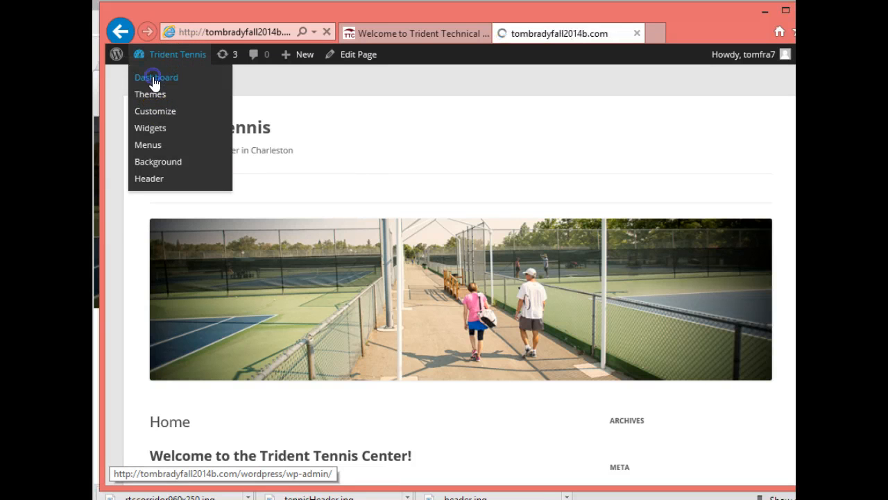
pyautogui.click(358, 54)
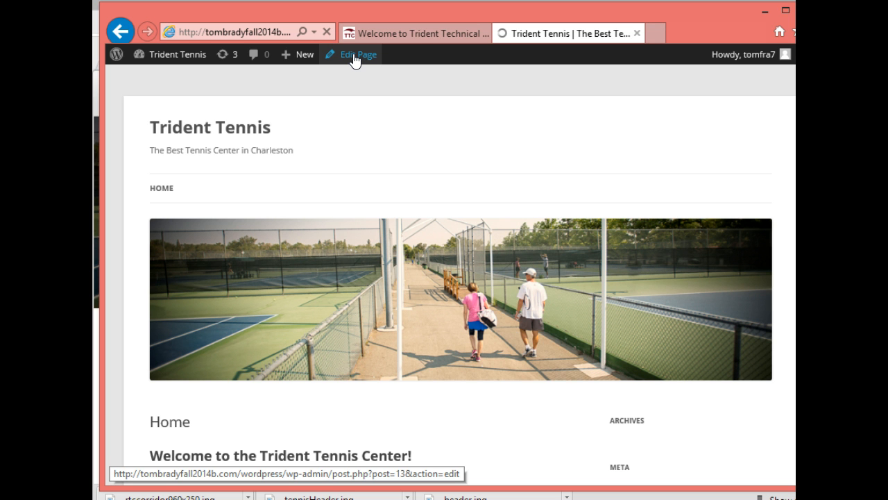
pyautogui.click(357, 54)
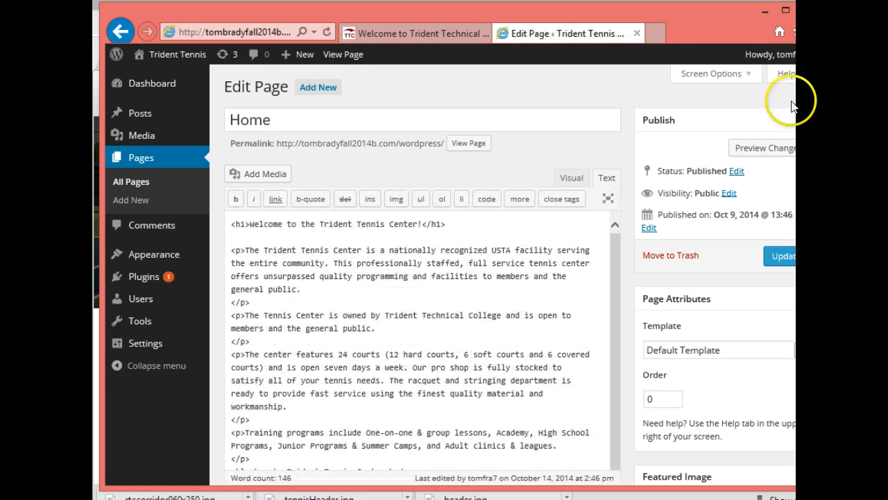
# Uncheck 'Allow comments' on the Home page and click Update
pyautogui.scroll(-3)
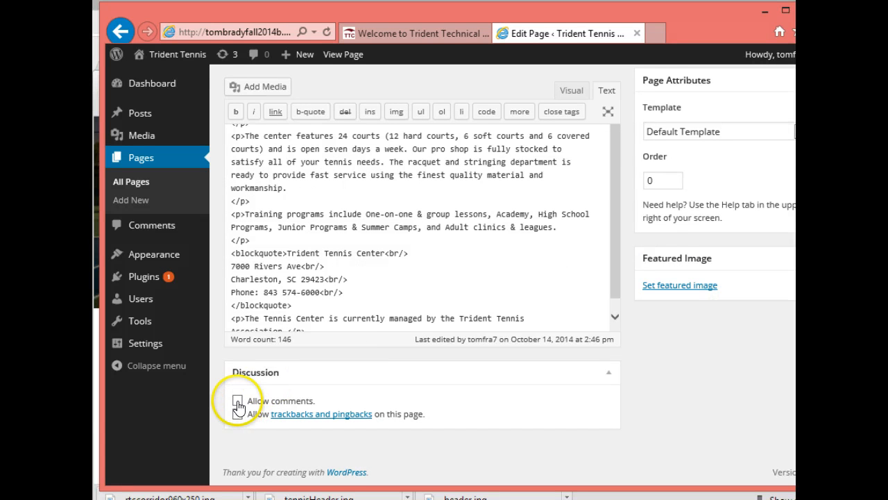
pyautogui.click(238, 400)
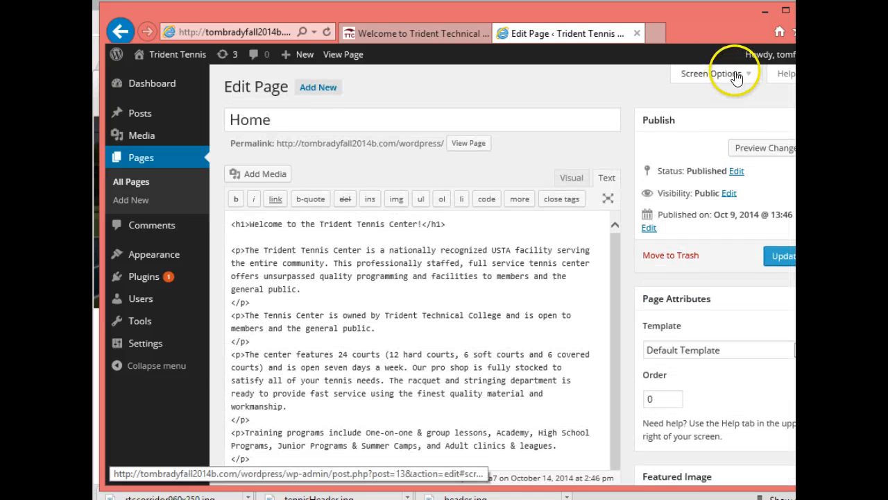
pyautogui.click(716, 72)
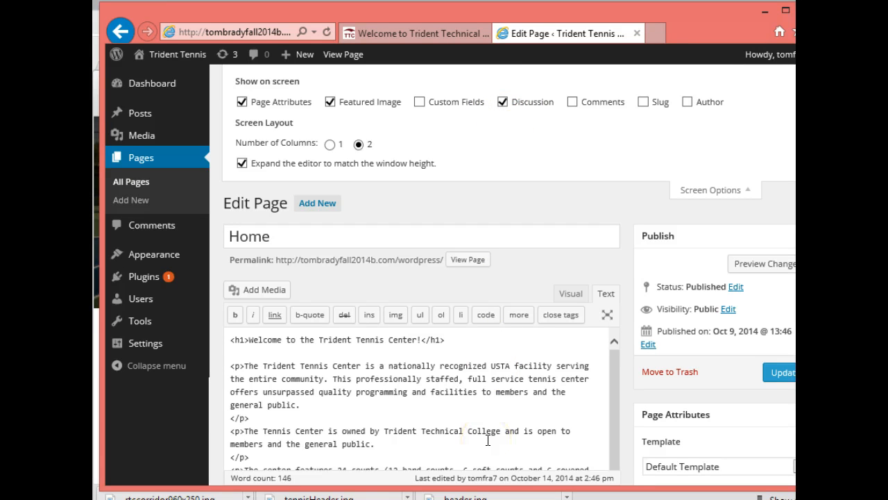
pyautogui.click(783, 372)
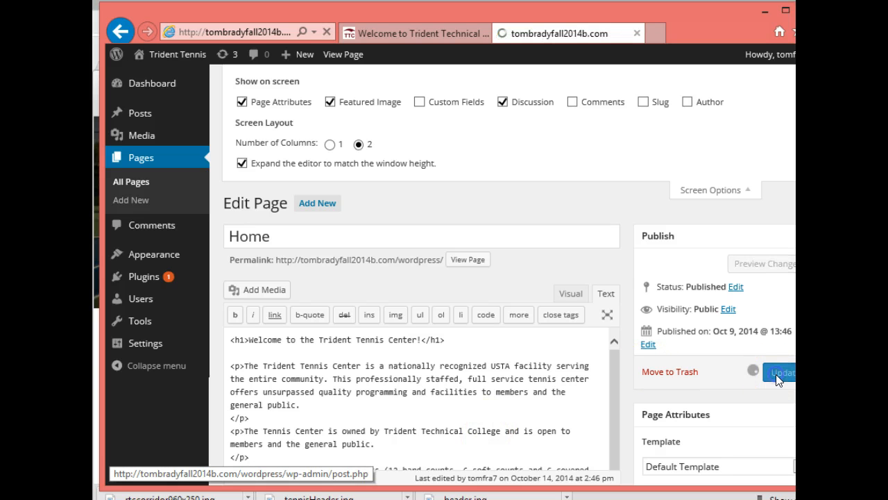
pyautogui.click(786, 372)
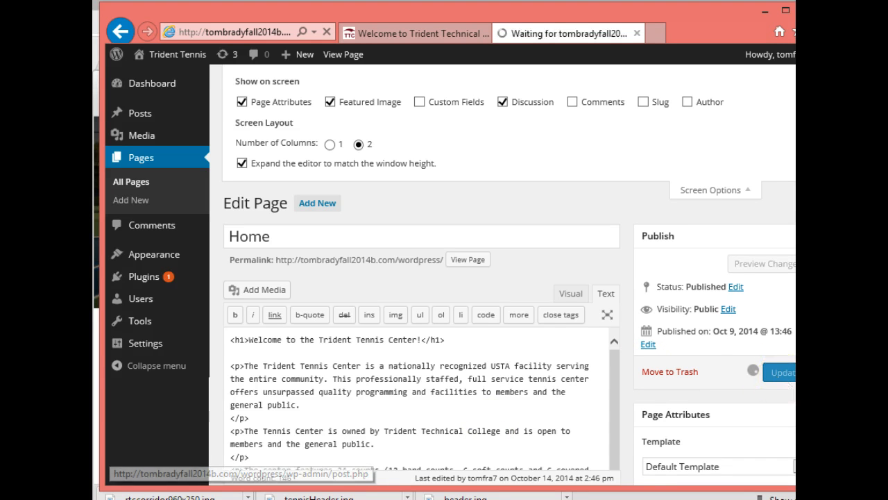
pyautogui.scroll(-3)
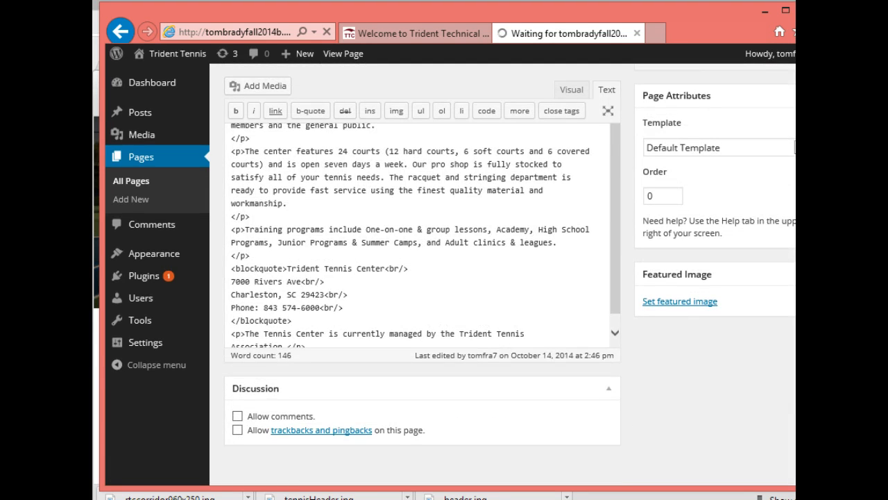
pyautogui.moveTo(145, 253)
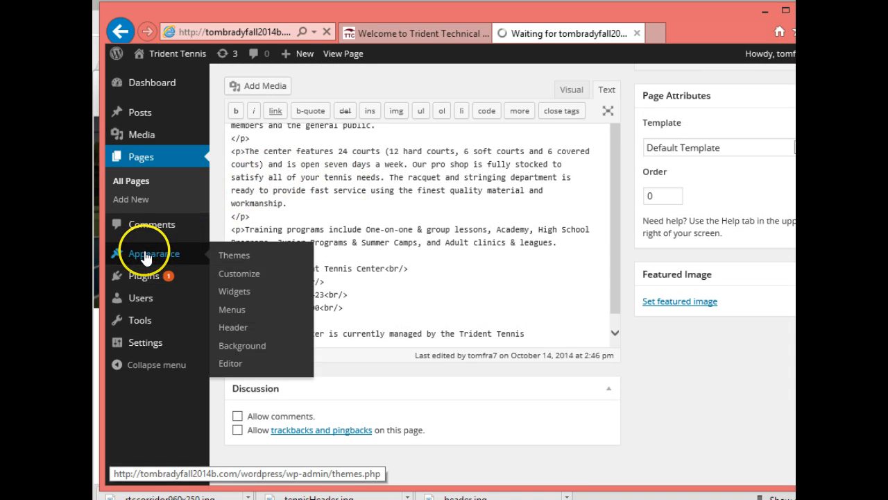
pyautogui.moveTo(234, 291)
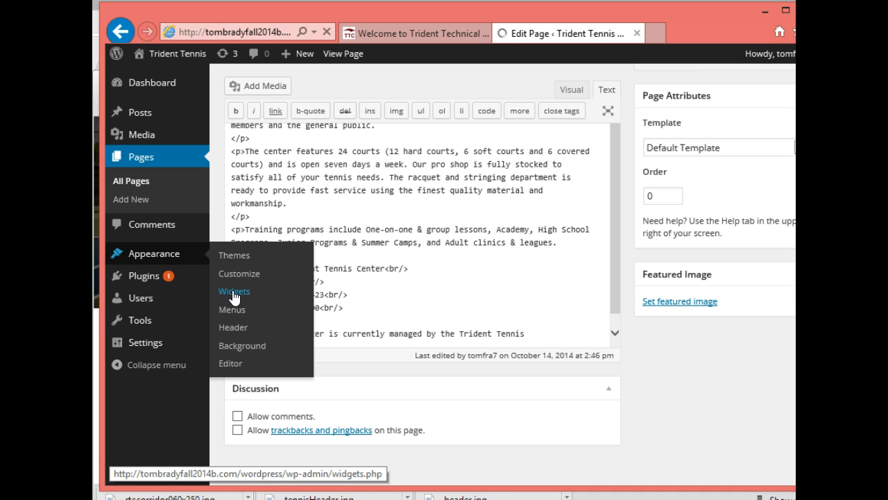
# Open Appearance > Widgets, expand the Archives widget, and delete the RSS widget
pyautogui.click(234, 291)
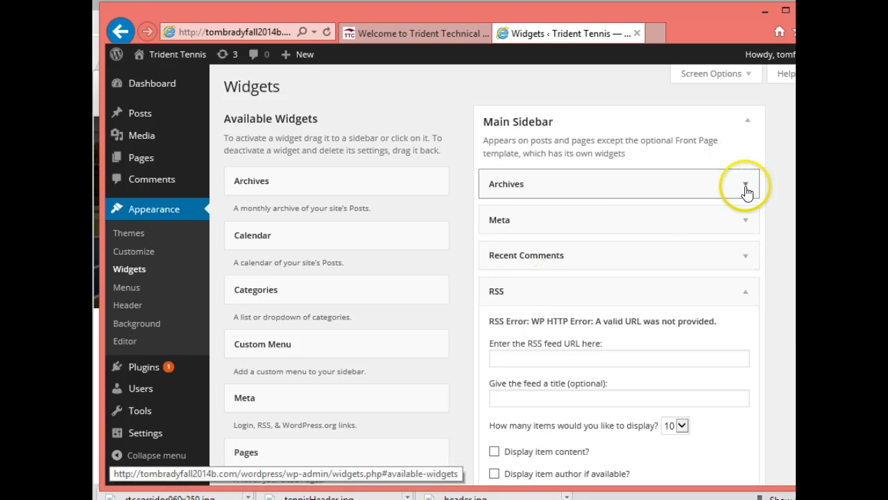
pyautogui.click(748, 187)
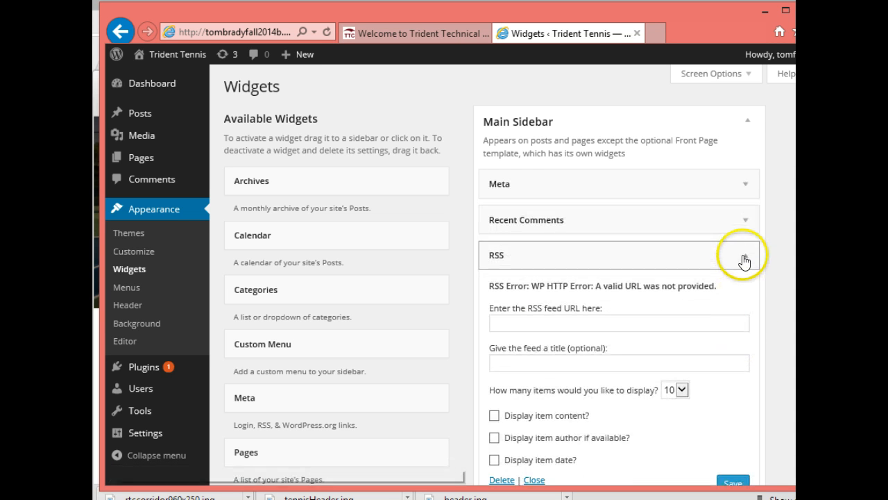
pyautogui.click(742, 256)
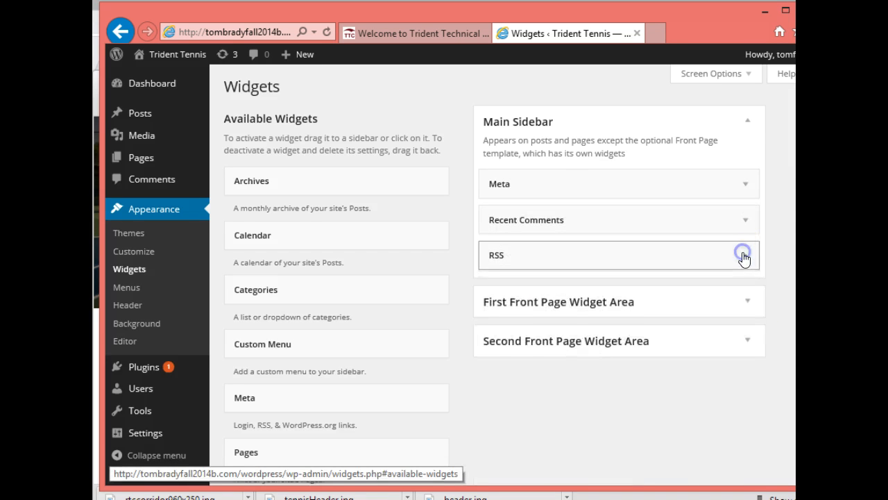
pyautogui.click(744, 256)
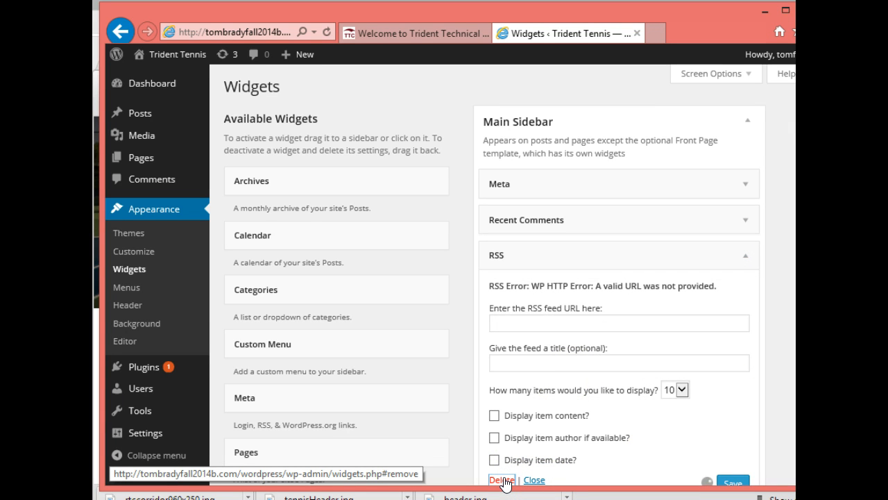
pyautogui.click(500, 479)
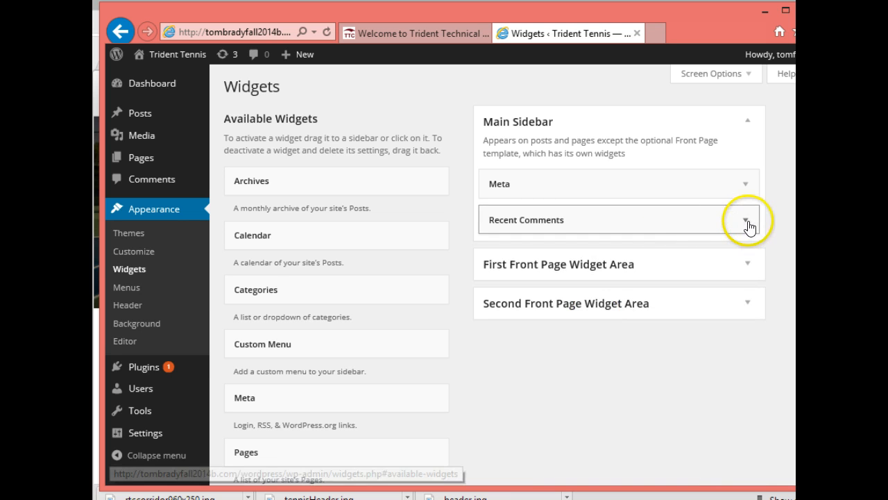
# Delete the Recent Comments and Meta widgets from the Main Sidebar
pyautogui.click(748, 224)
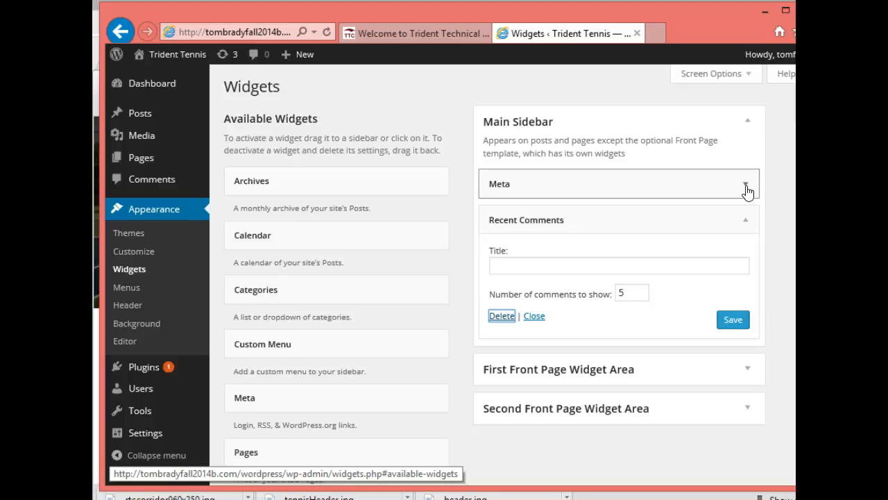
pyautogui.click(748, 185)
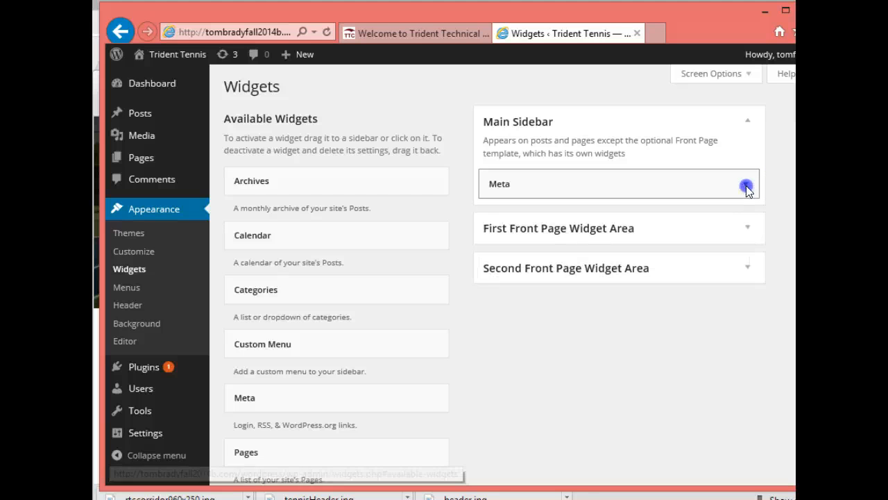
pyautogui.click(746, 184)
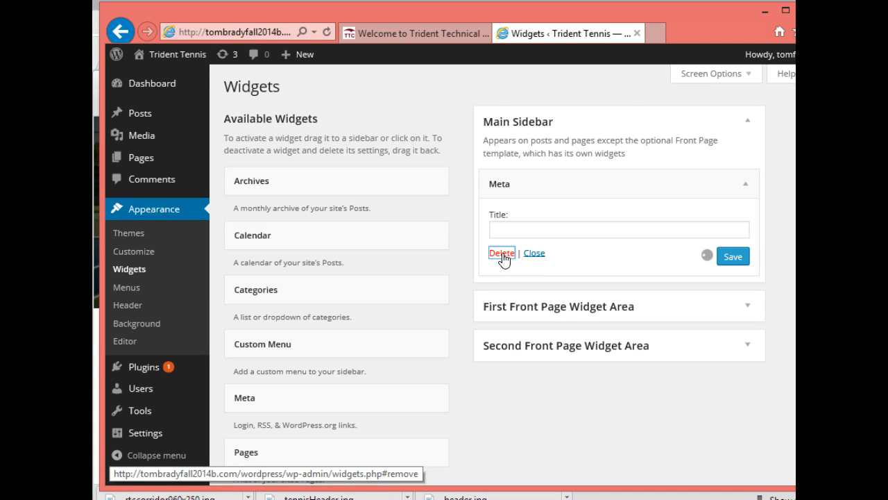
pyautogui.click(501, 253)
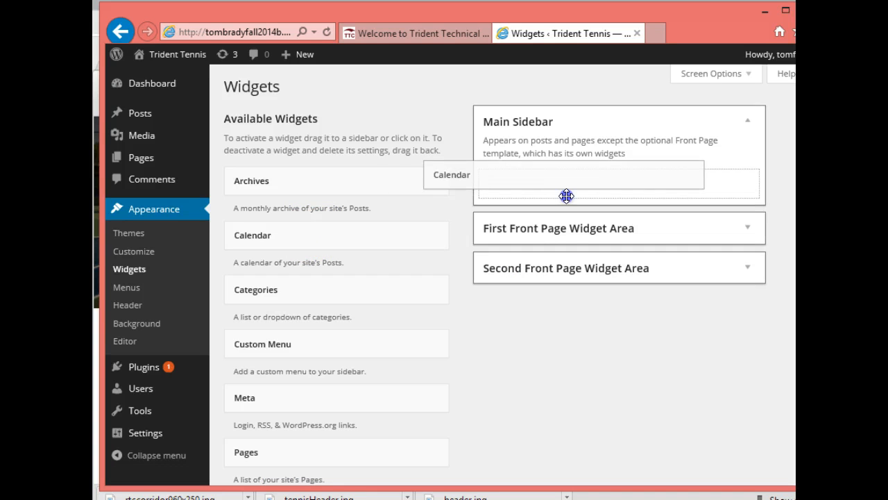
# Drag the Calendar widget from Available Widgets into the Main Sidebar
pyautogui.moveTo(451, 175); pyautogui.dragTo(579, 177)
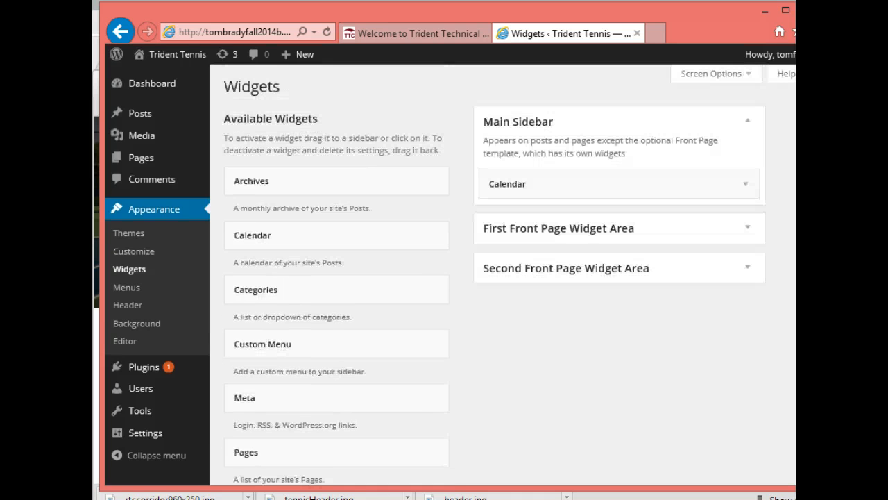
pyautogui.moveTo(178, 62)
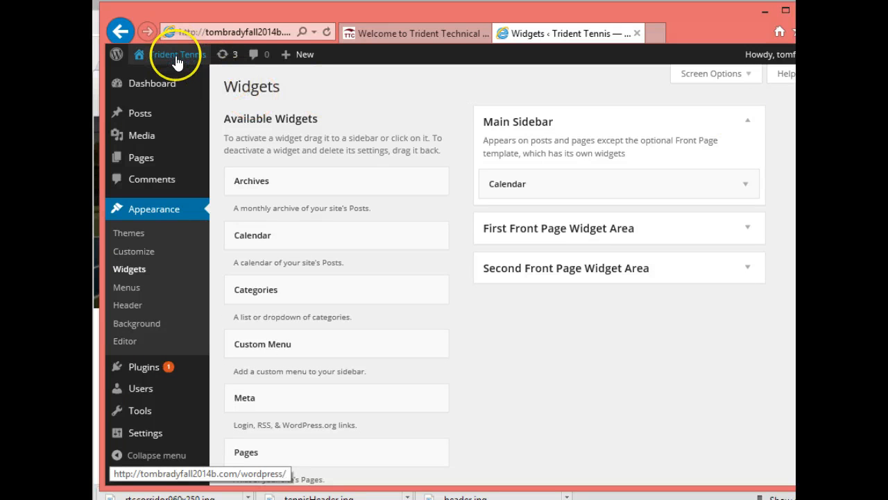
pyautogui.click(177, 55)
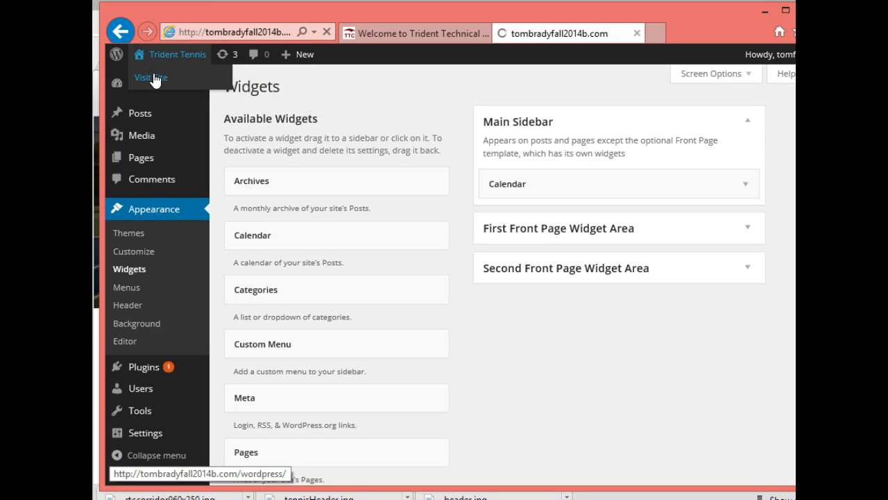
pyautogui.click(151, 77)
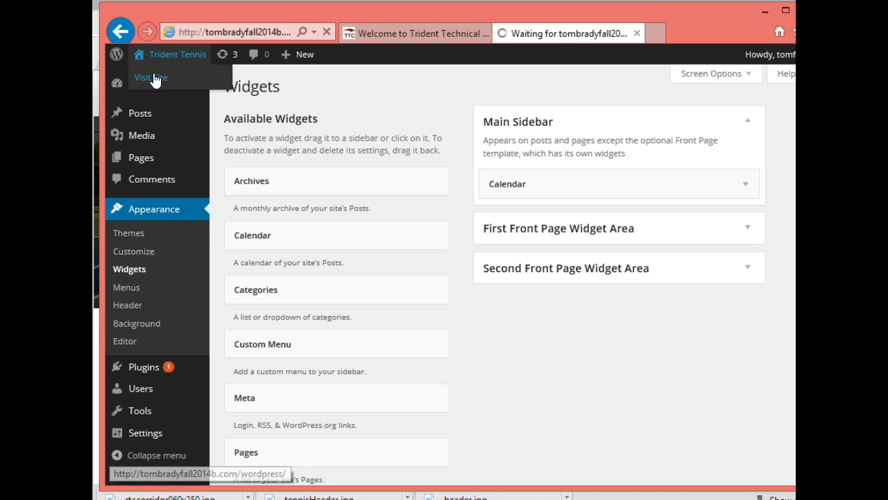
pyautogui.click(150, 76)
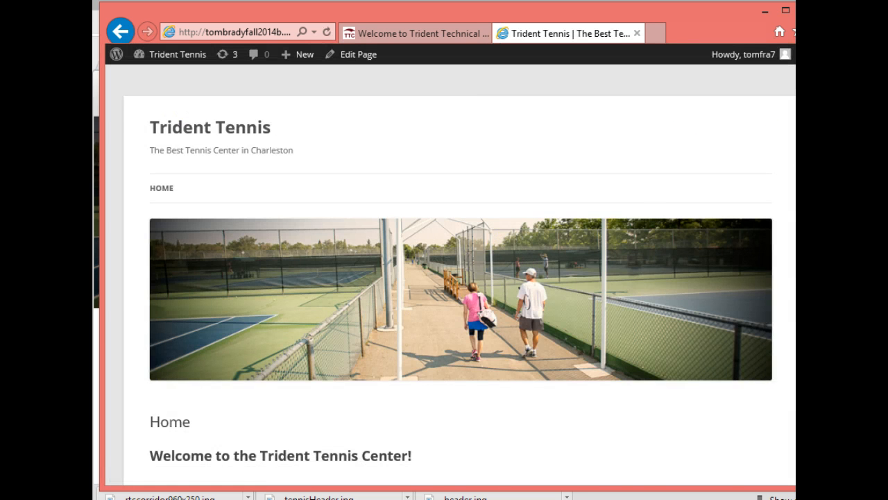
pyautogui.scroll(-3)
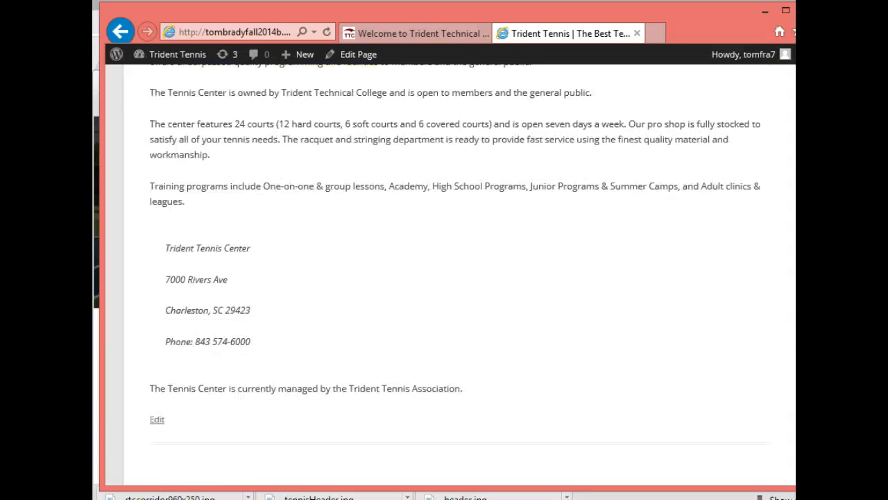
pyautogui.scroll(3)
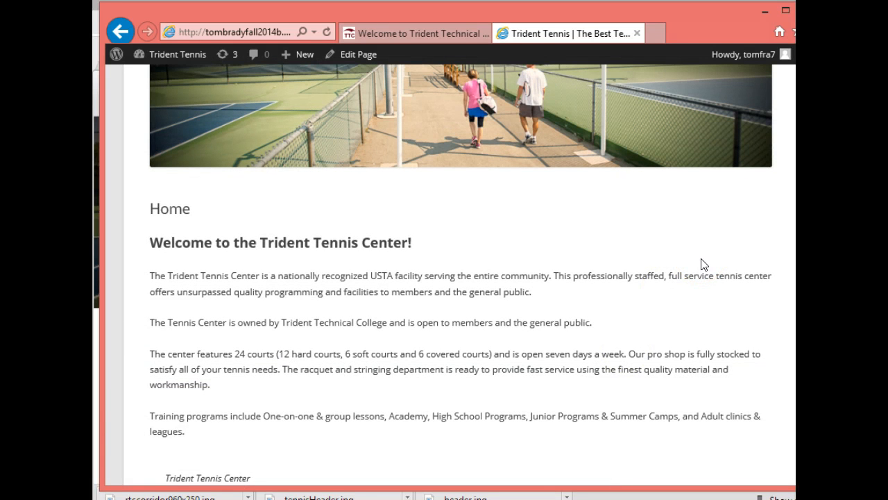
pyautogui.moveTo(378, 99)
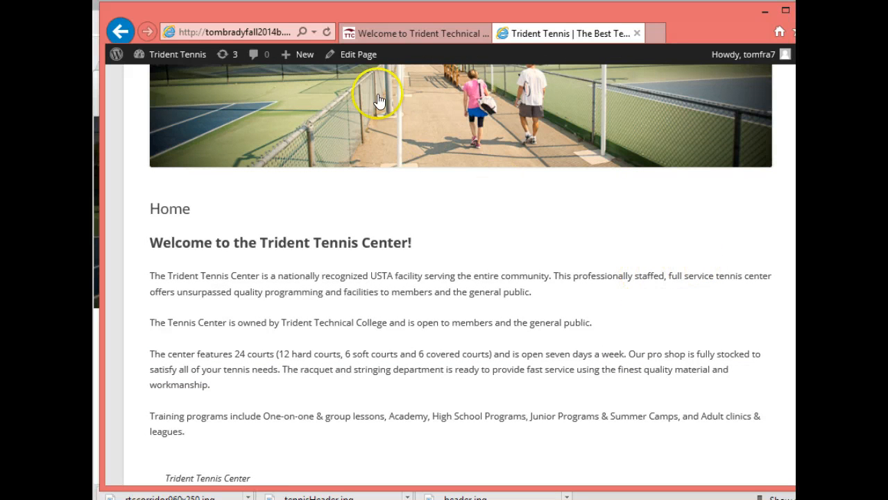
pyautogui.click(177, 54)
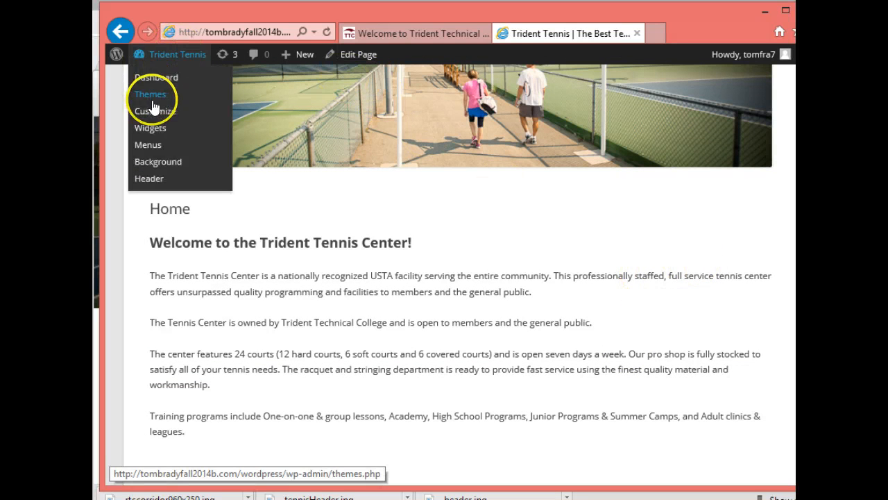
pyautogui.moveTo(156, 77)
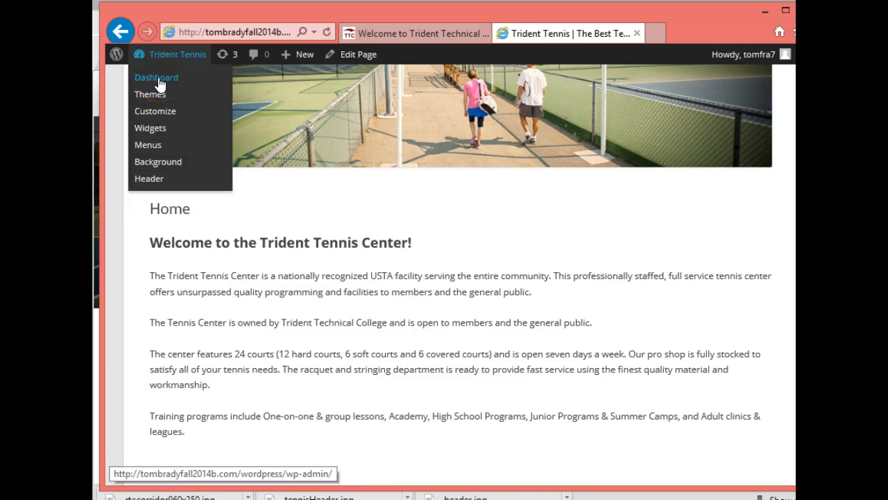
pyautogui.moveTo(151, 127)
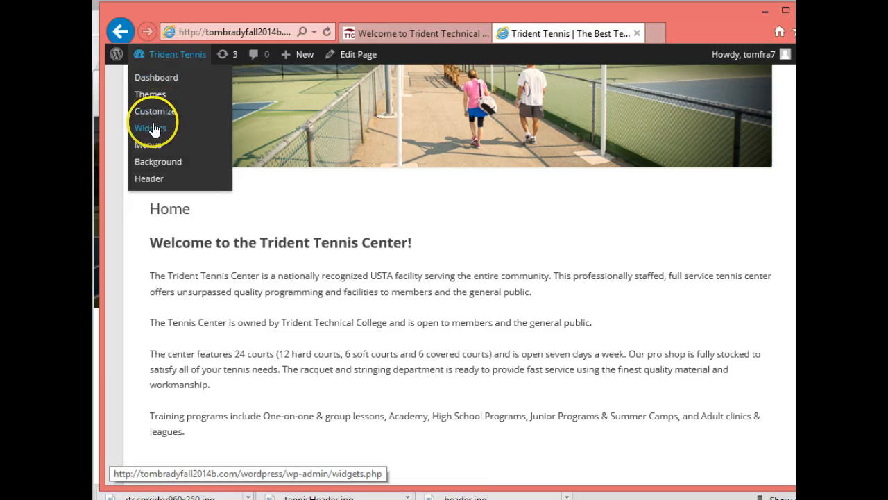
pyautogui.click(150, 127)
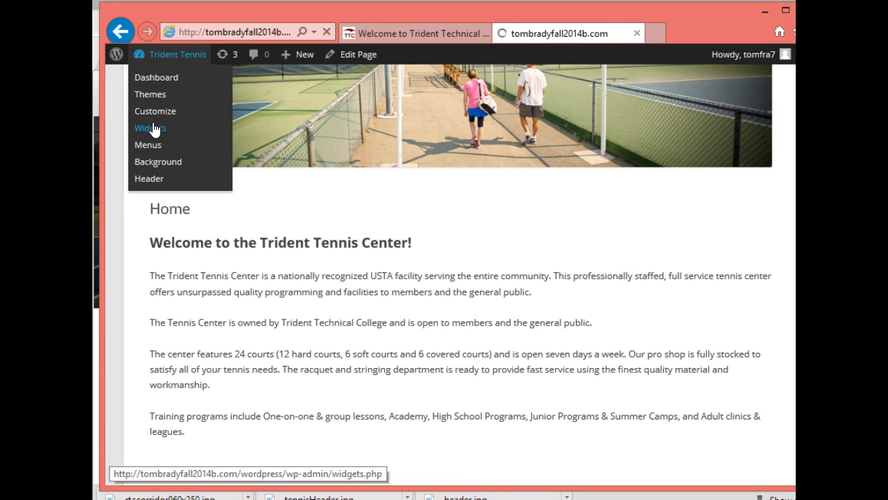
pyautogui.click(149, 128)
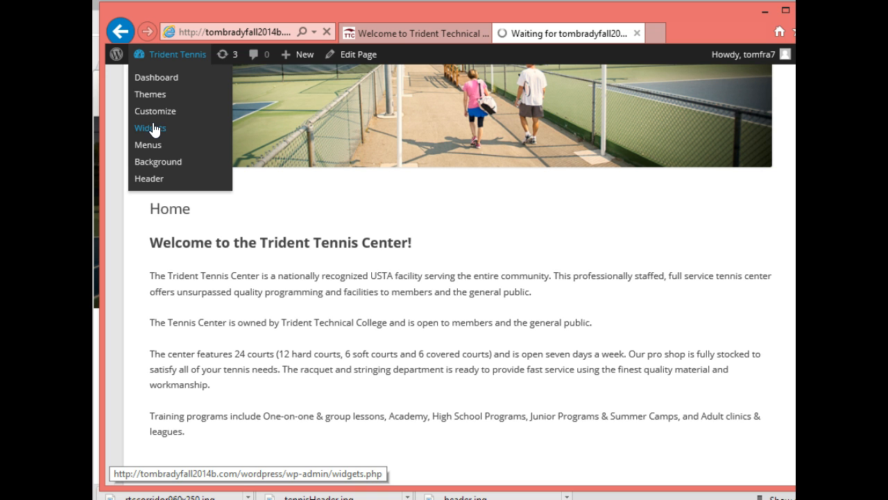
pyautogui.click(150, 128)
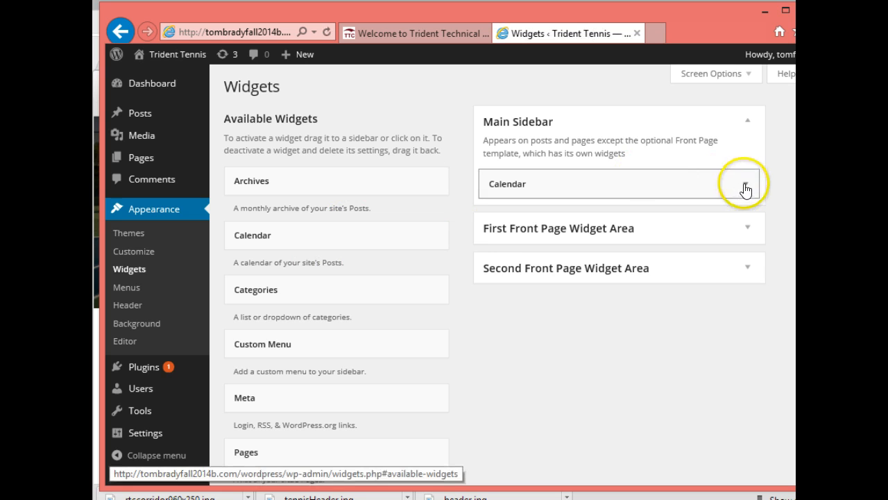
# Title the sidebar Calendar widget 'Trident Tennis Calendar' and save it
pyautogui.click(746, 184)
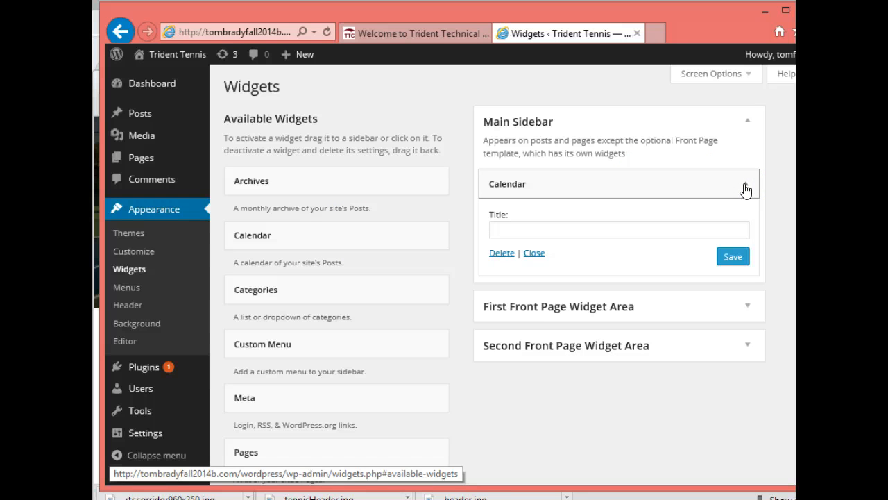
pyautogui.click(619, 229)
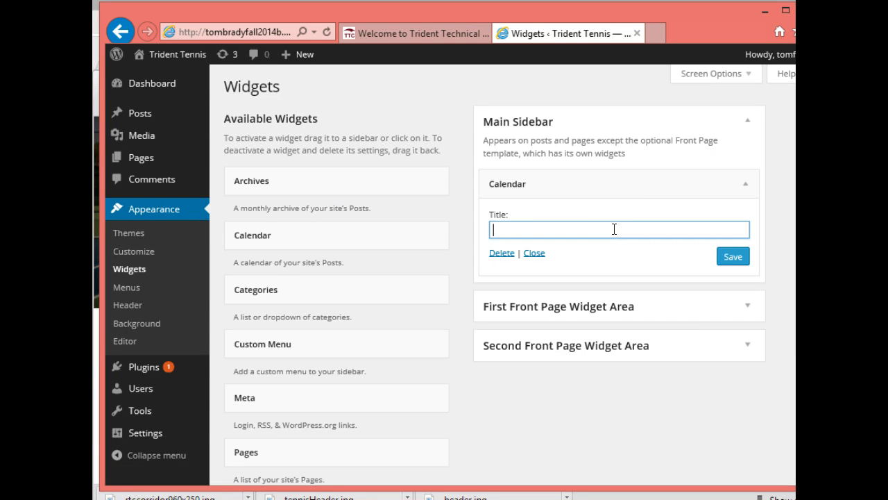
pyautogui.write('Trident Tennis C')
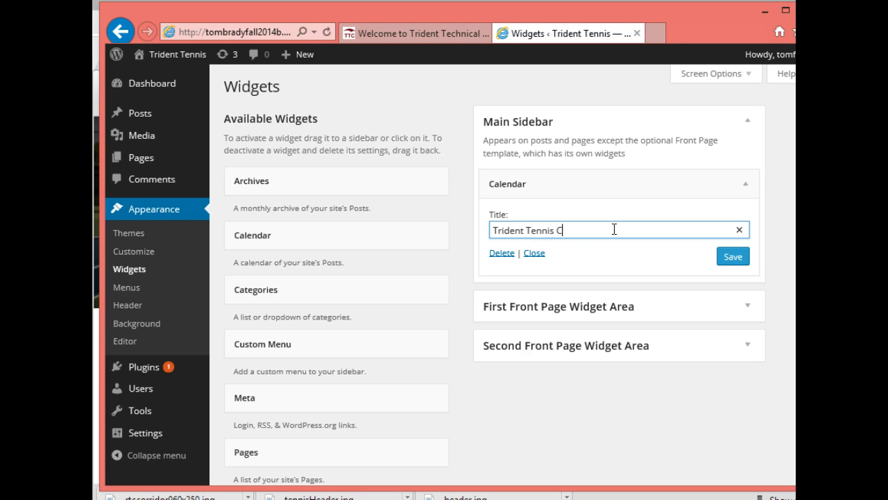
pyautogui.write('alendar')
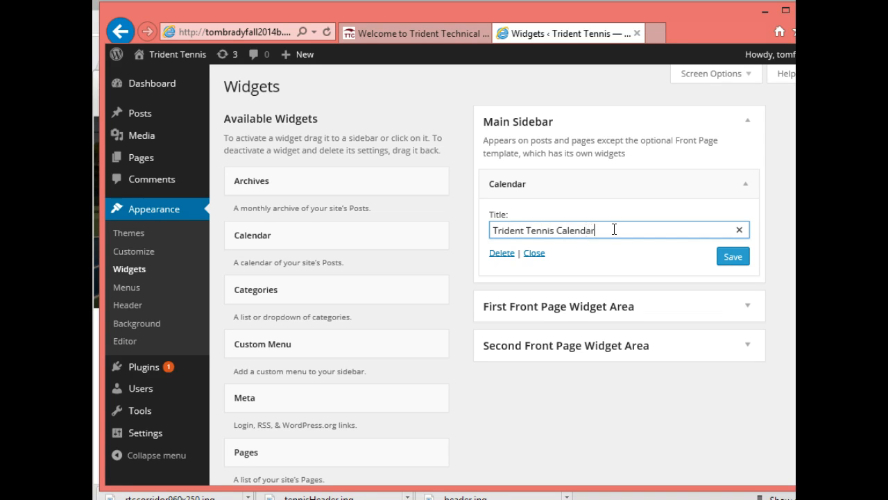
pyautogui.click(733, 256)
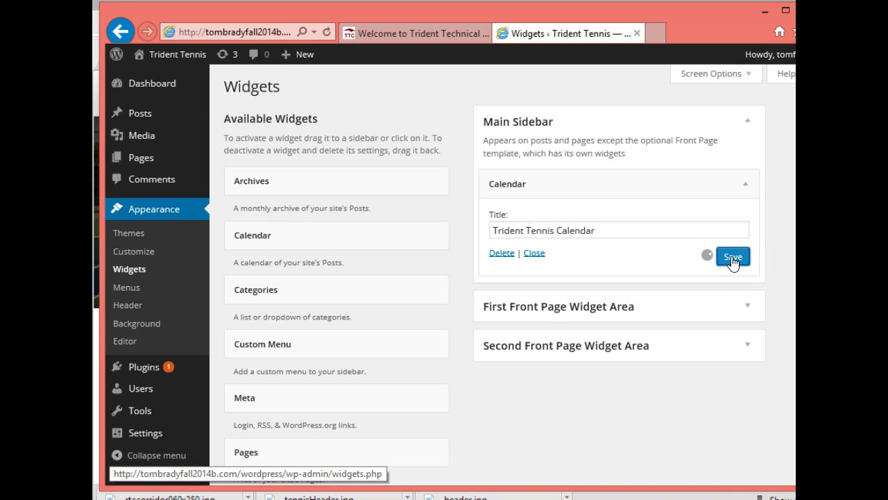
pyautogui.click(732, 256)
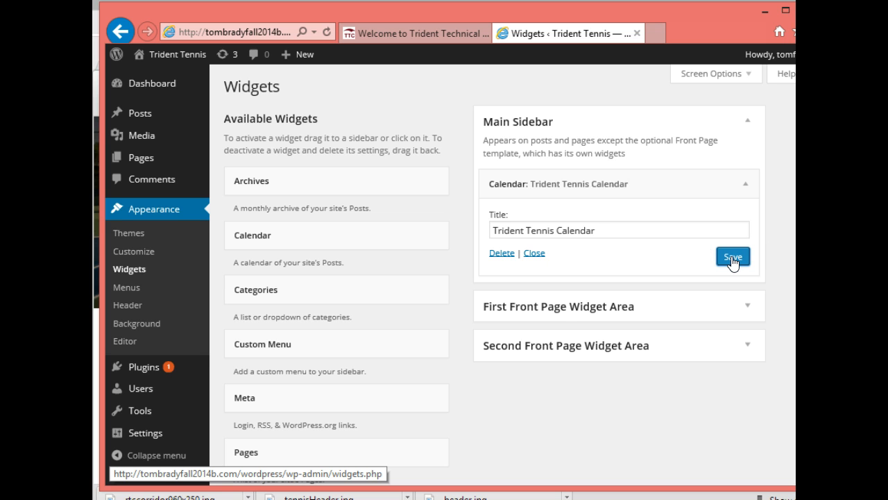
pyautogui.click(732, 256)
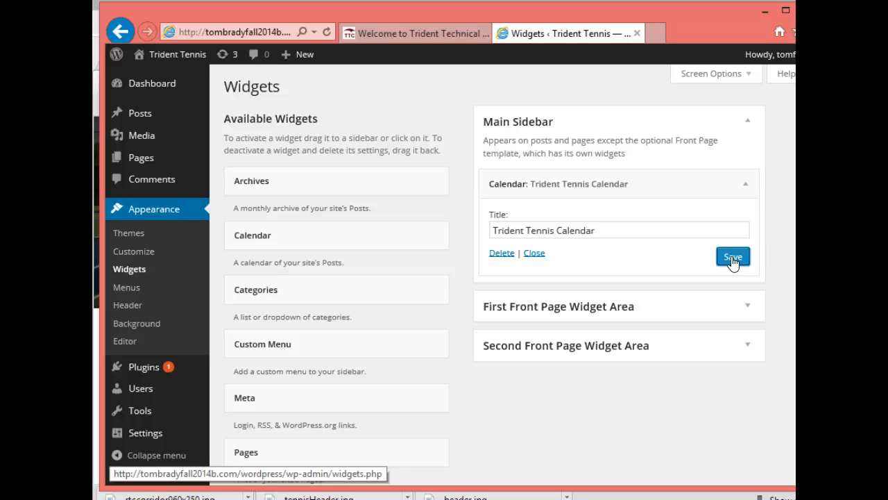
pyautogui.moveTo(194, 129)
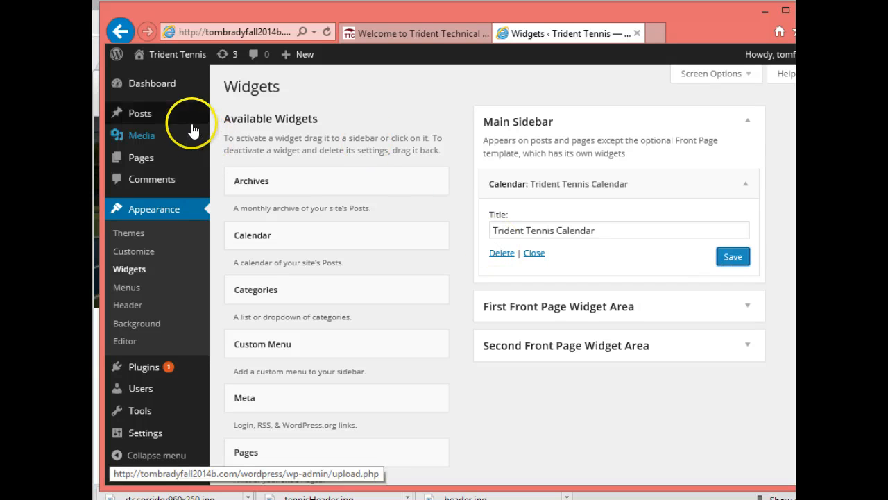
pyautogui.moveTo(151, 76)
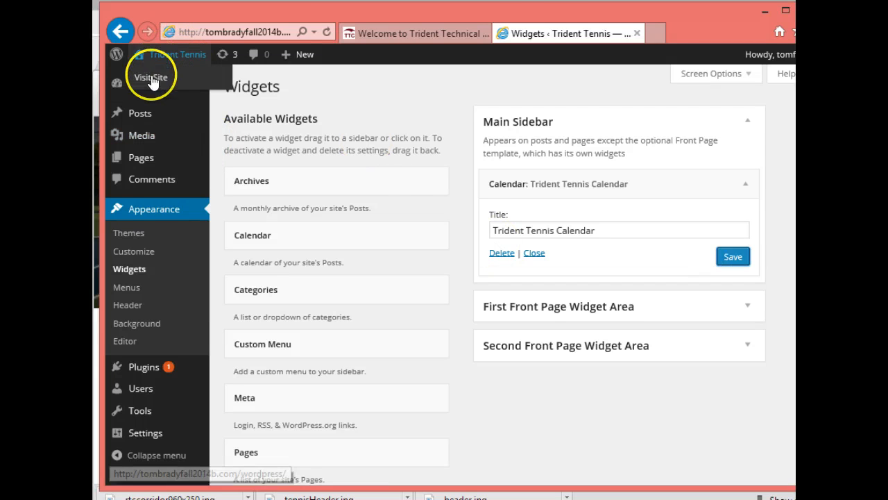
# Visit the live site and scroll down to the Trident Tennis Calendar widget
pyautogui.click(150, 77)
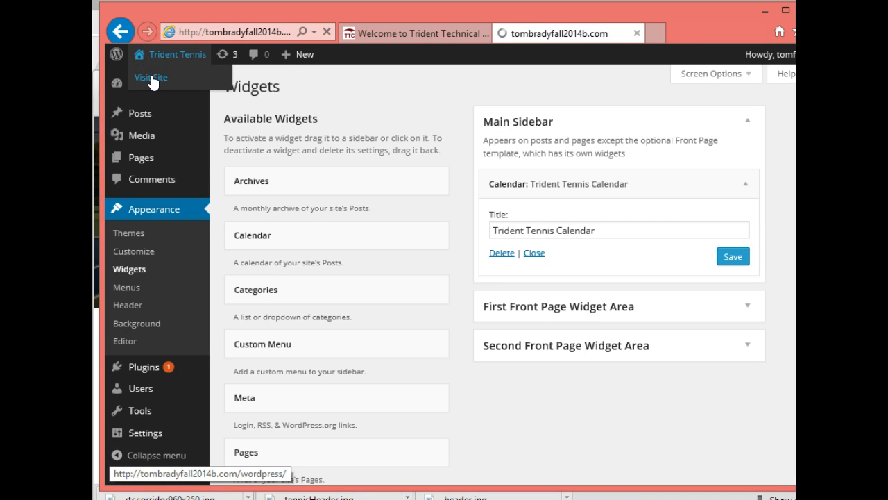
pyautogui.click(150, 76)
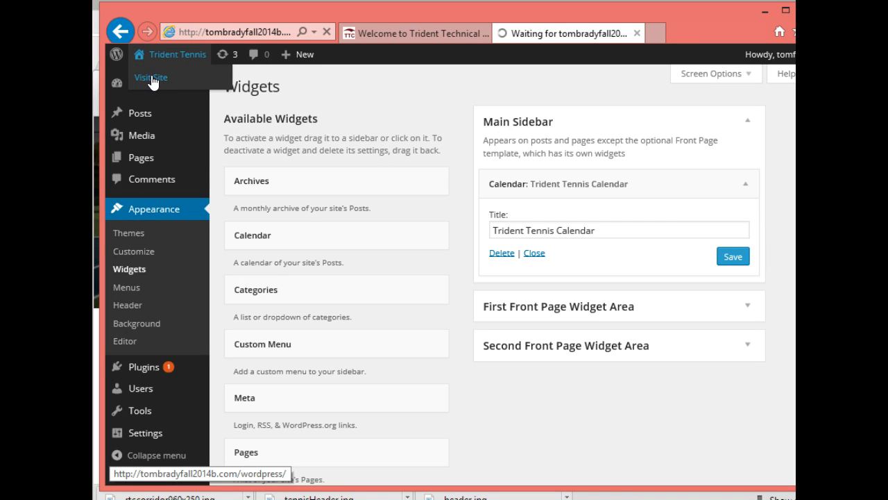
pyautogui.click(151, 76)
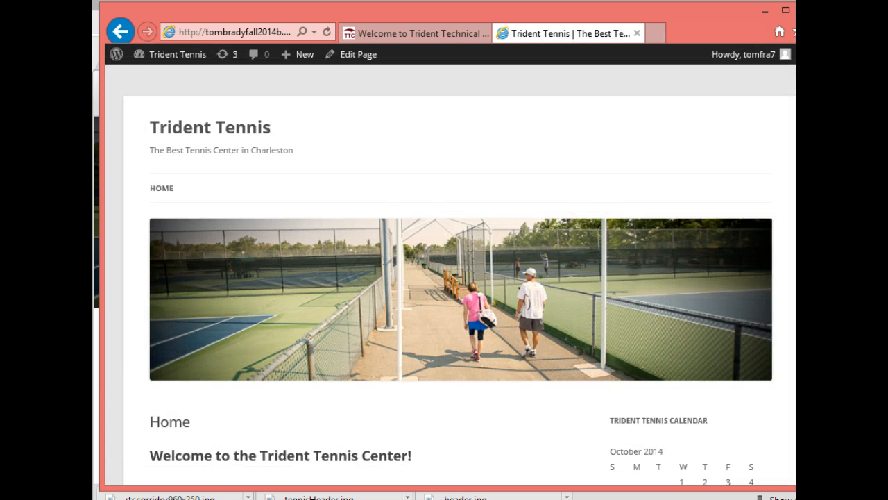
pyautogui.scroll(-3)
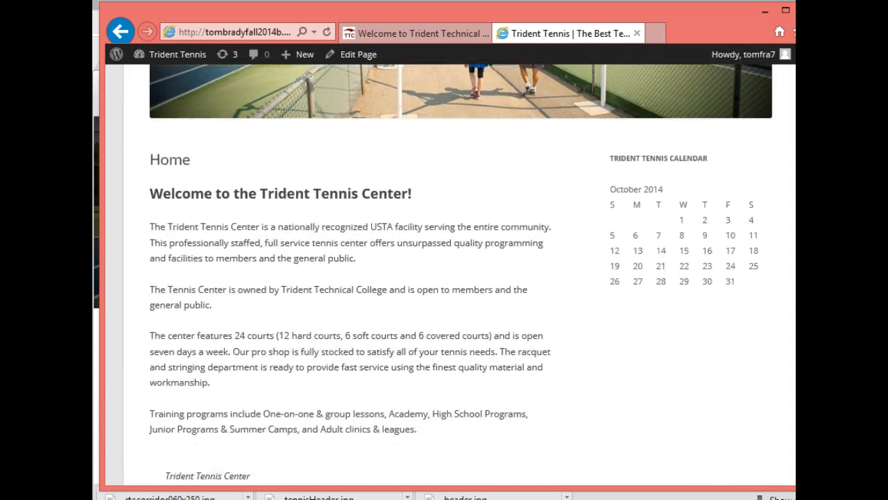
pyautogui.scroll(-3)
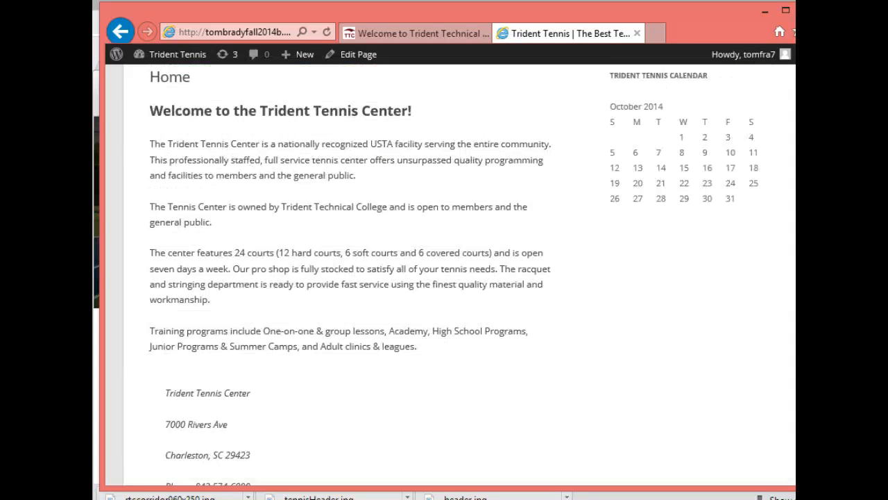